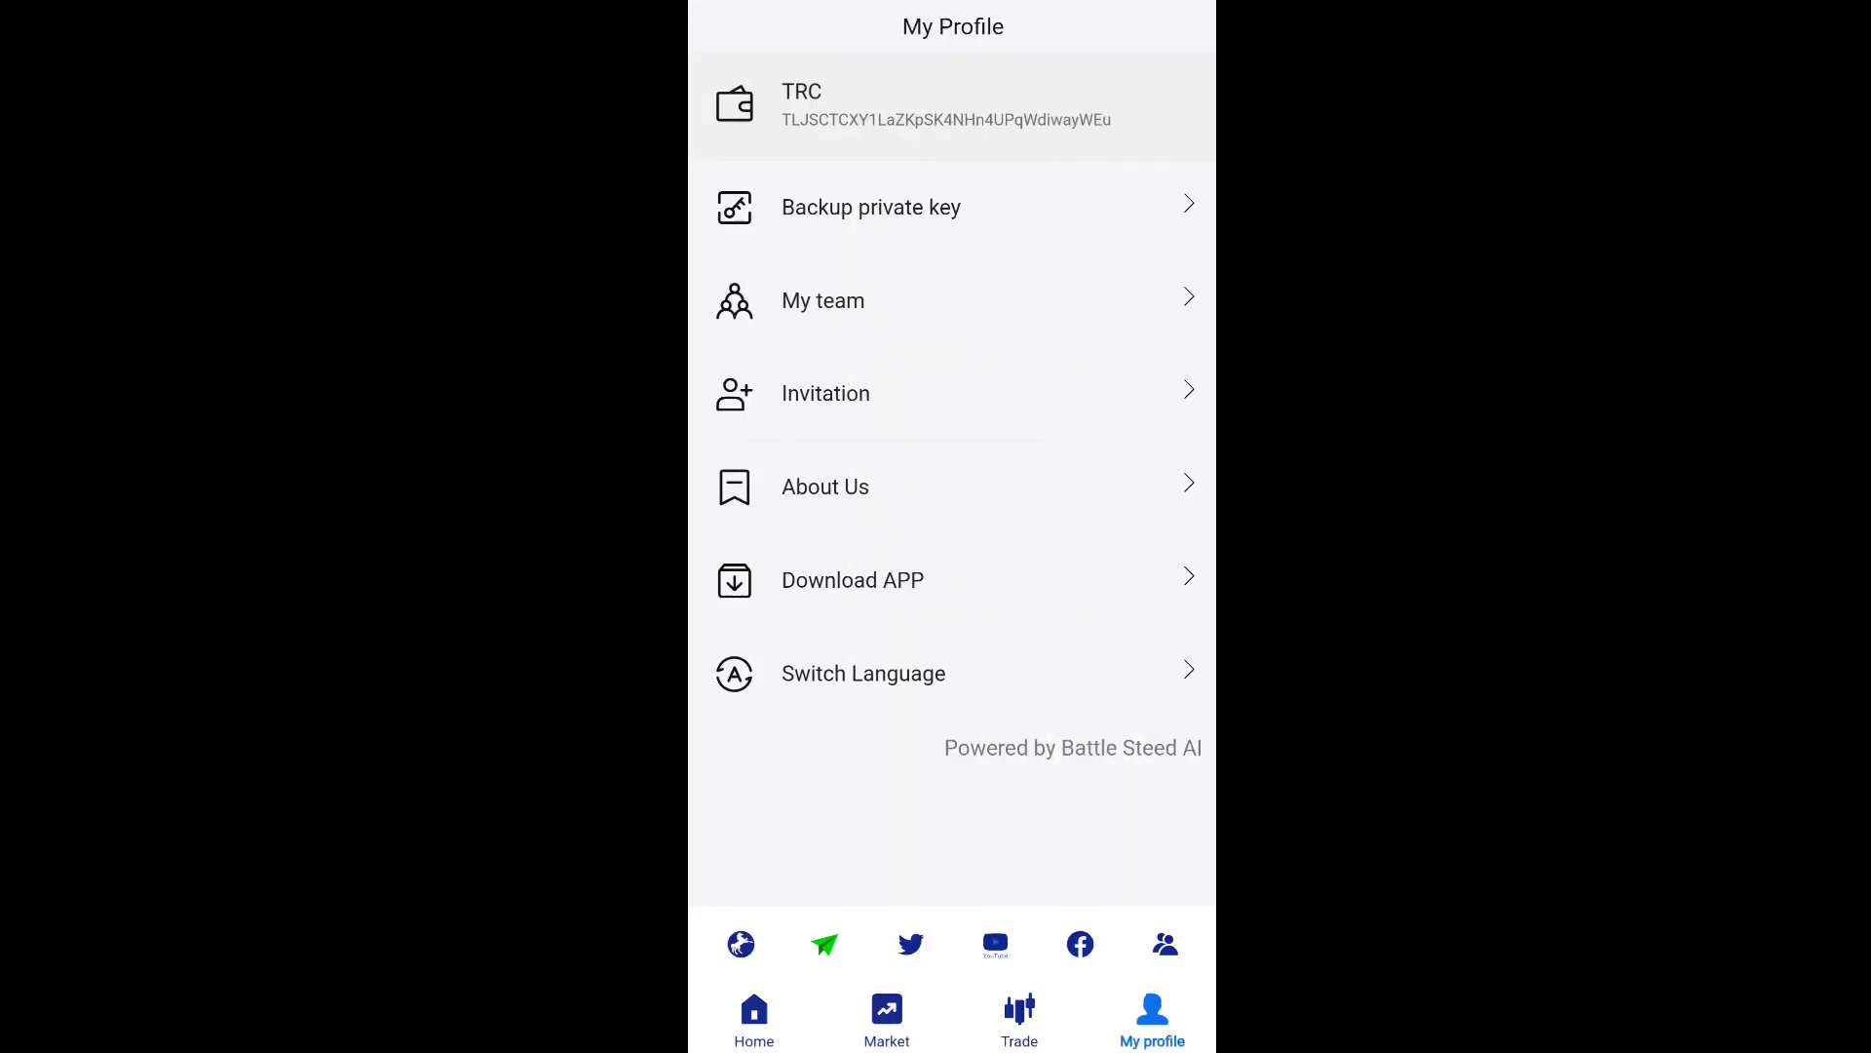
- Open the battlesteed.ai download website from the Download APP link on My Profile
{"action": "left_click", "coordinate": [1072, 746]}
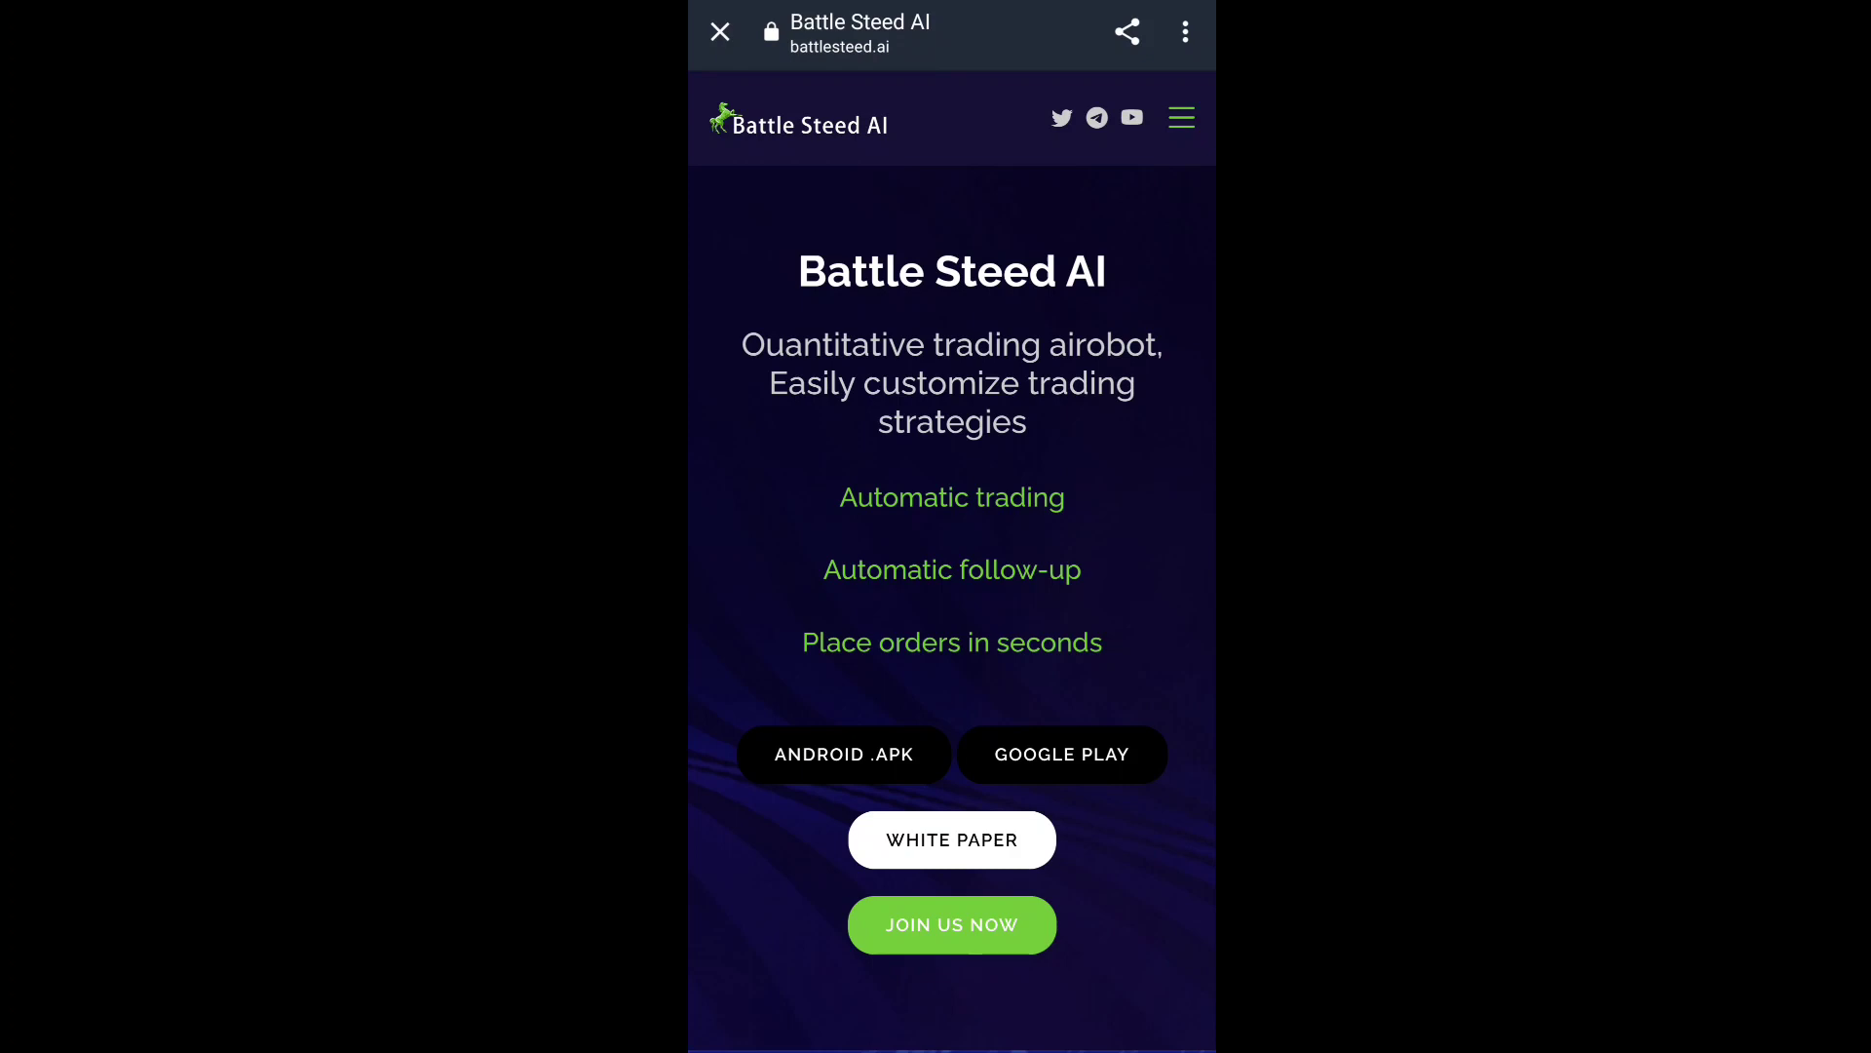
{"action": "scroll", "scroll_direction": "down", "scroll_amount": 3}
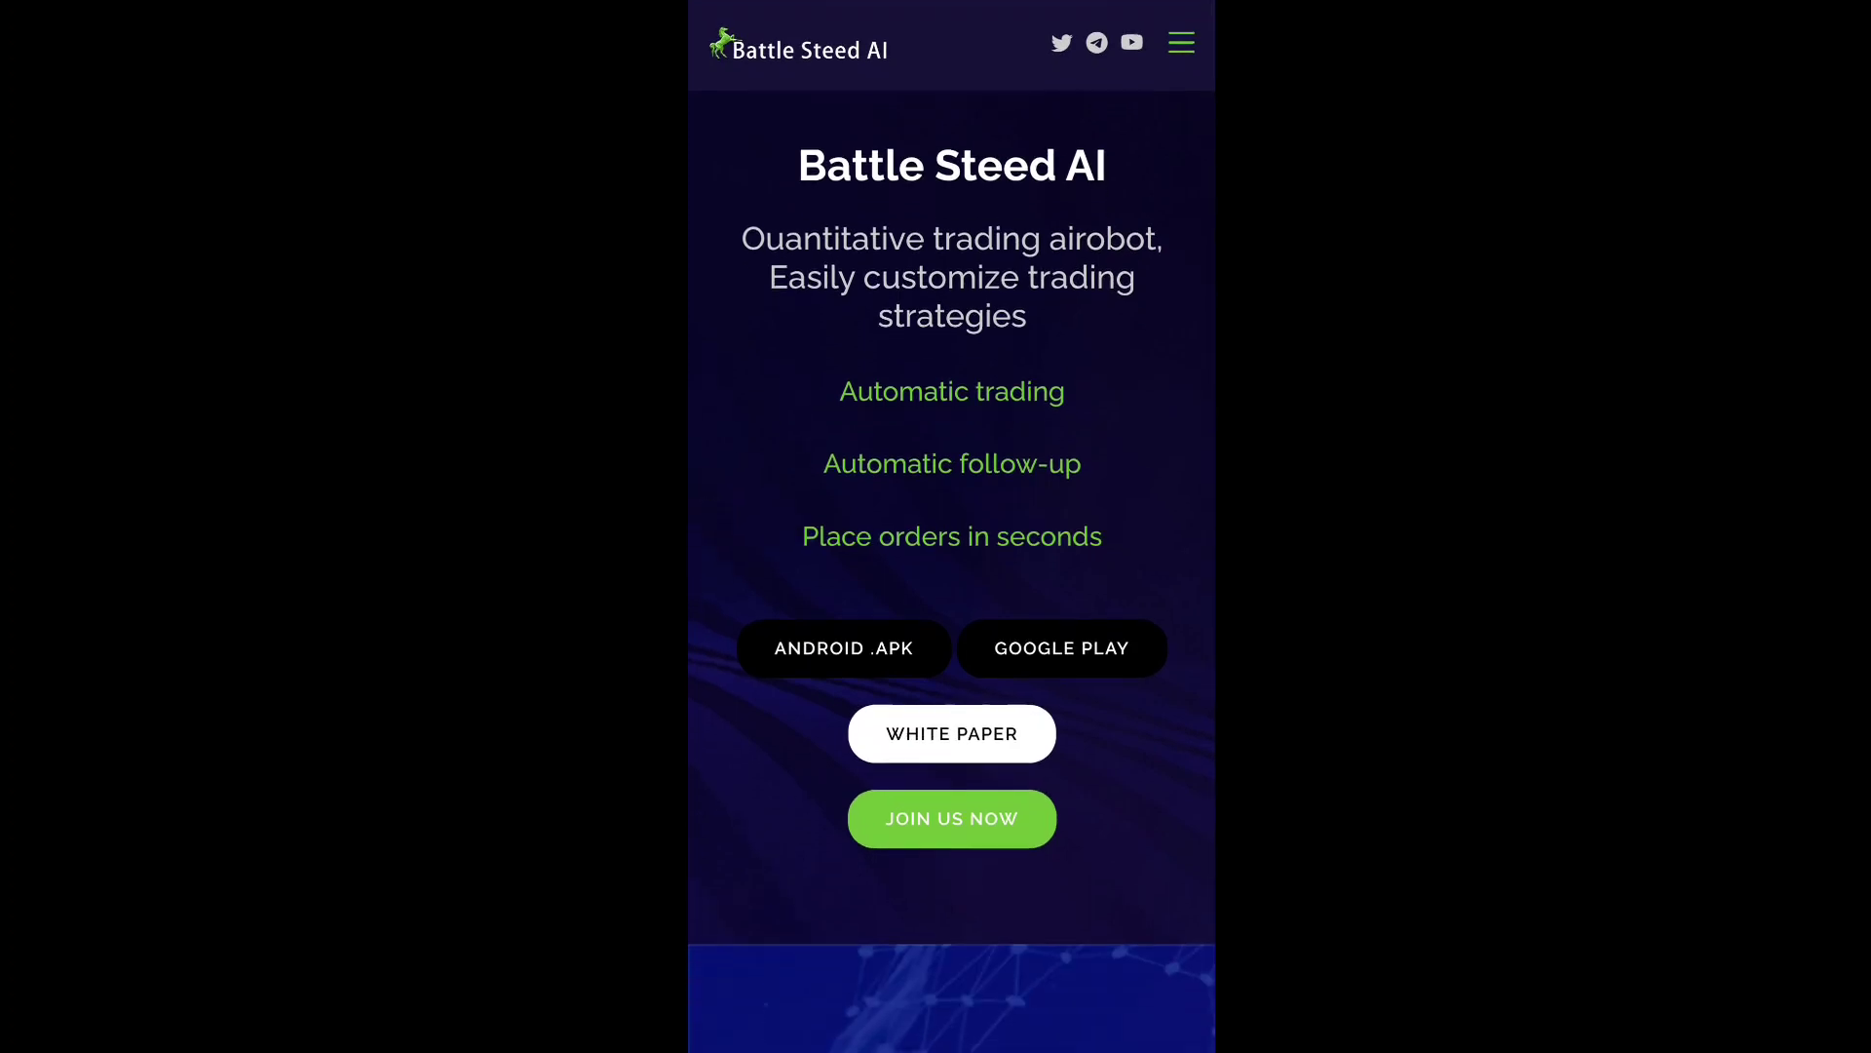
- Start the ANDROID .APK download again, confirming 'Download file again?', and view platform statistics
{"action": "left_click", "coordinate": [844, 647]}
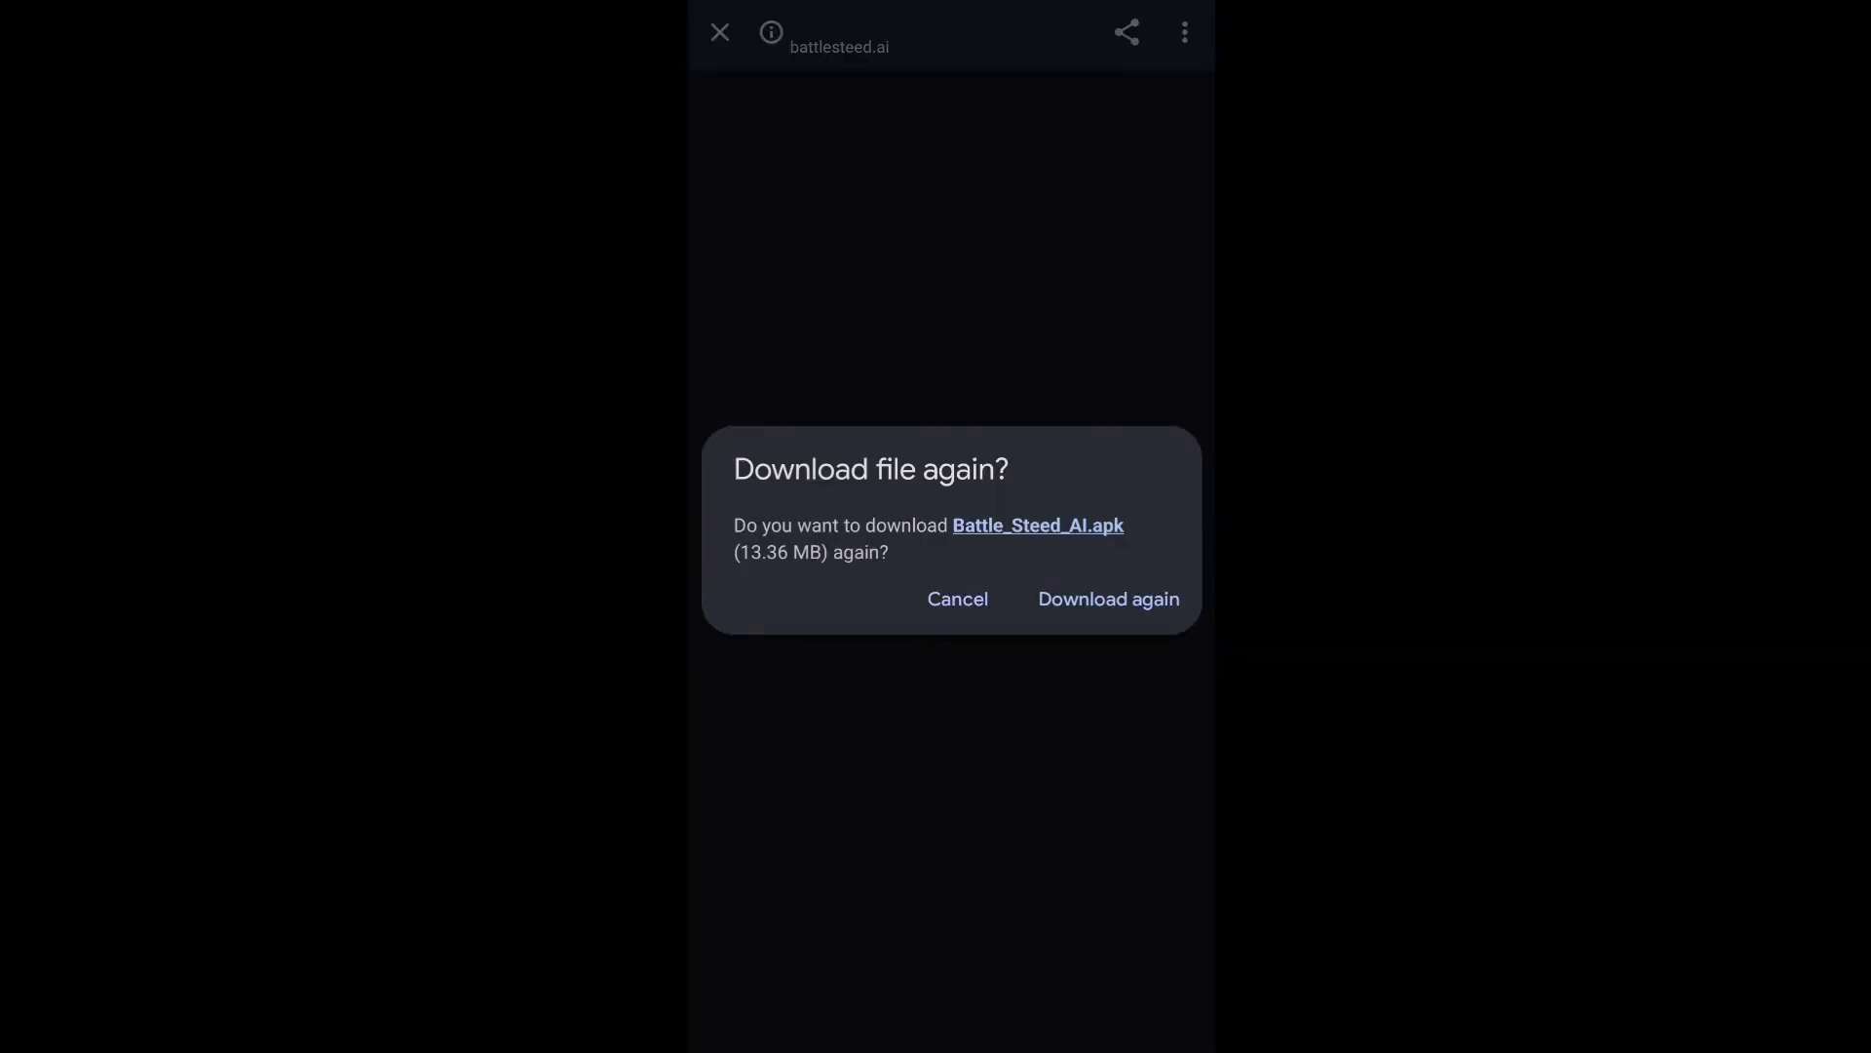
{"action": "left_click", "coordinate": [1107, 599]}
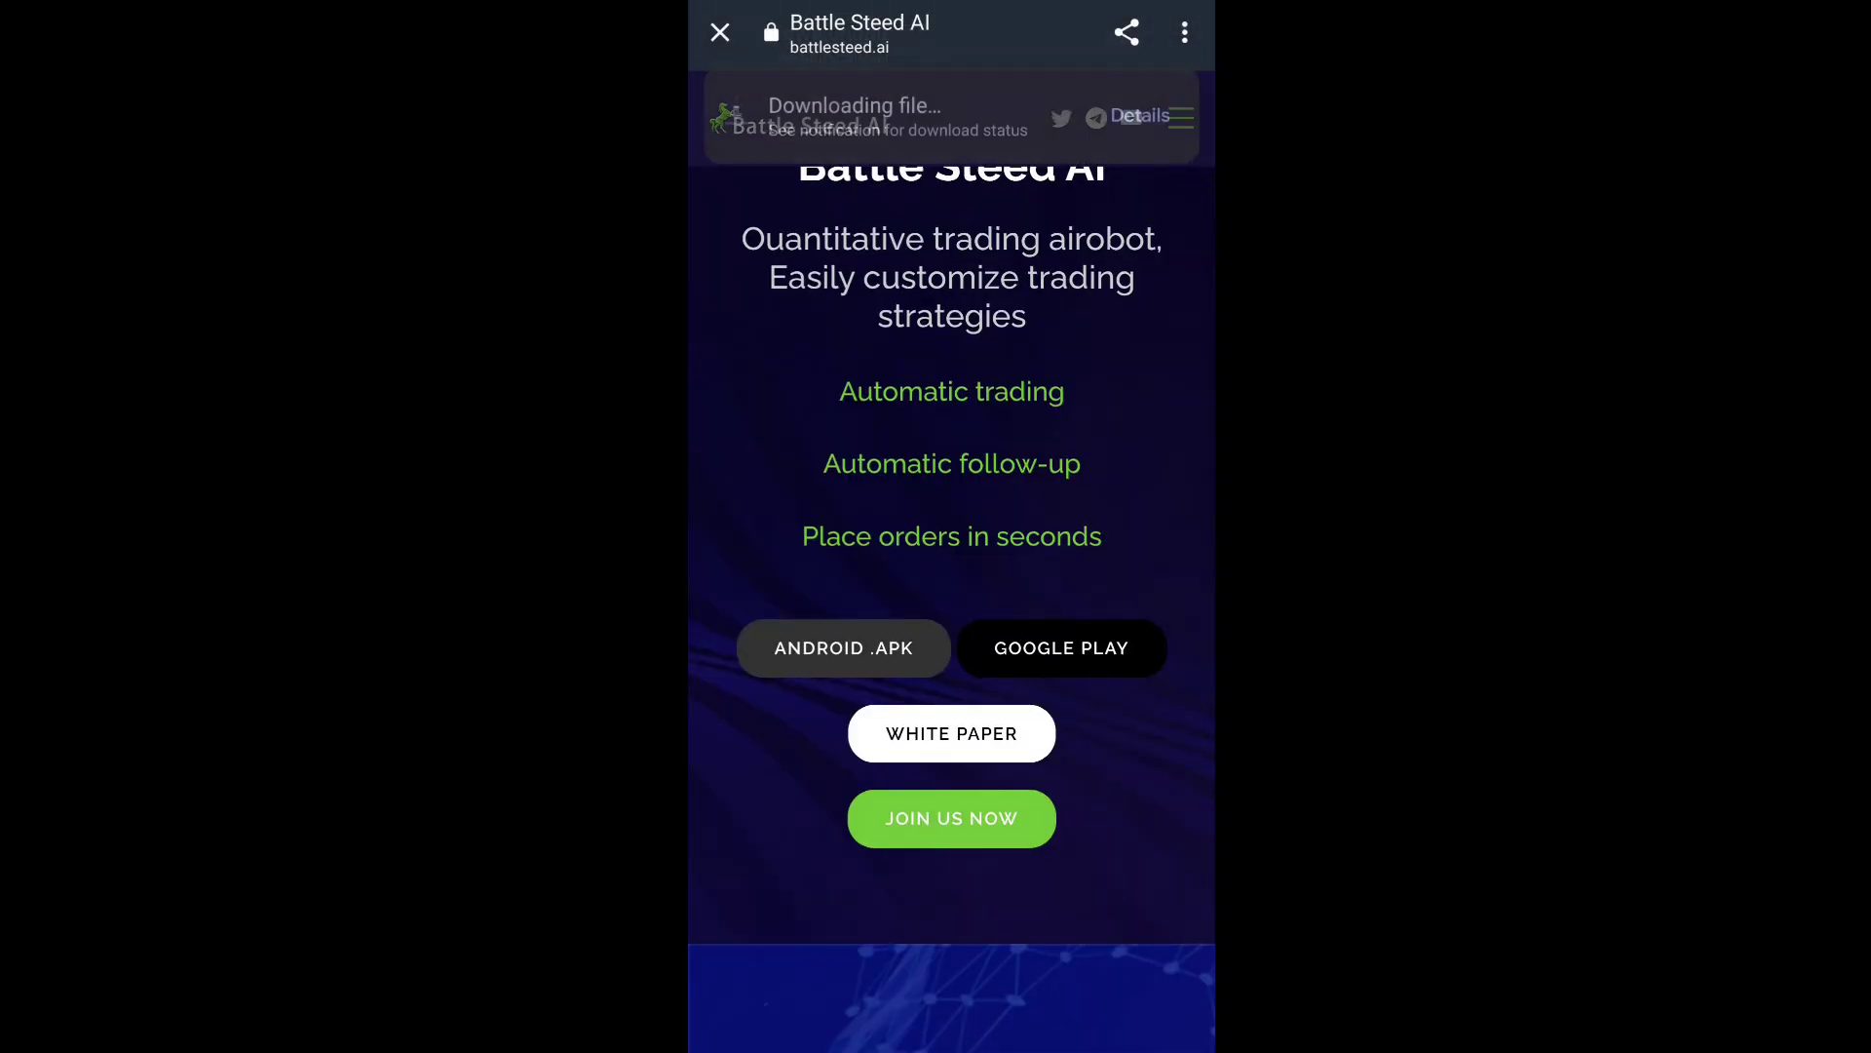
{"action": "scroll", "scroll_direction": "down", "scroll_amount": 3}
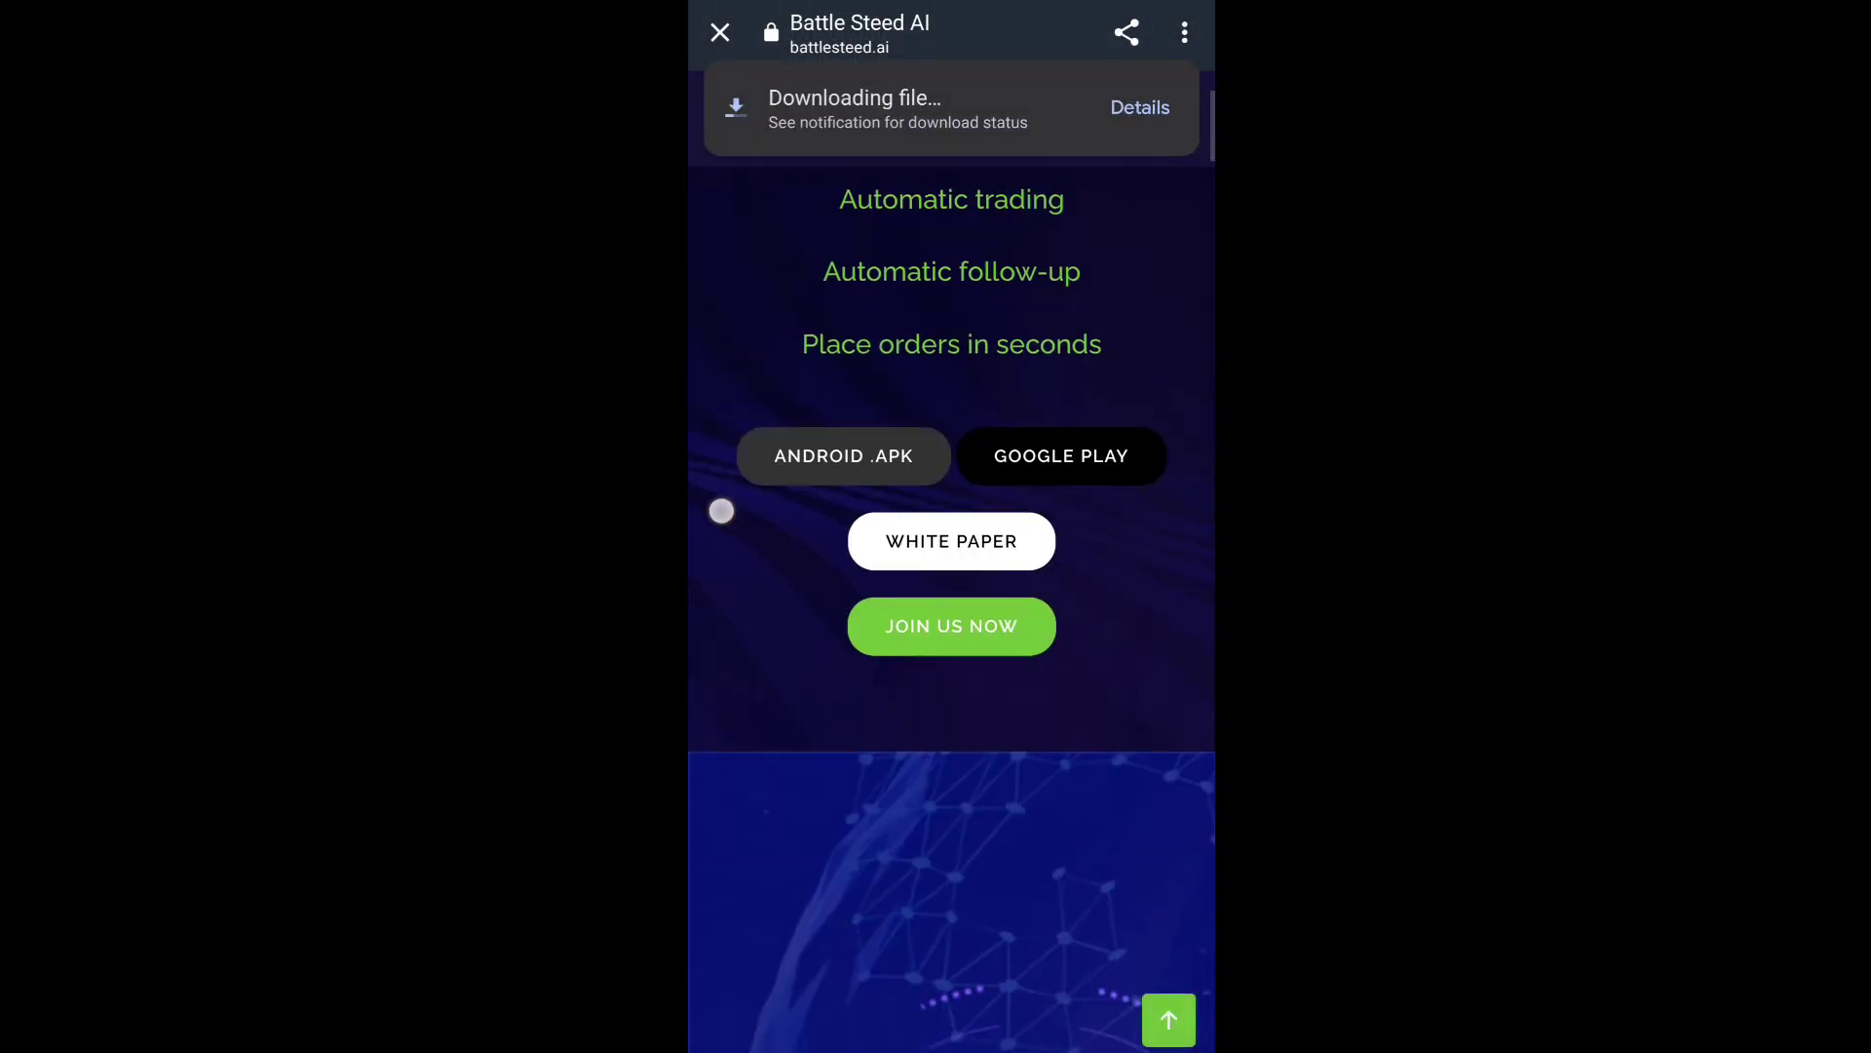
{"action": "scroll", "scroll_direction": "down", "scroll_amount": 3}
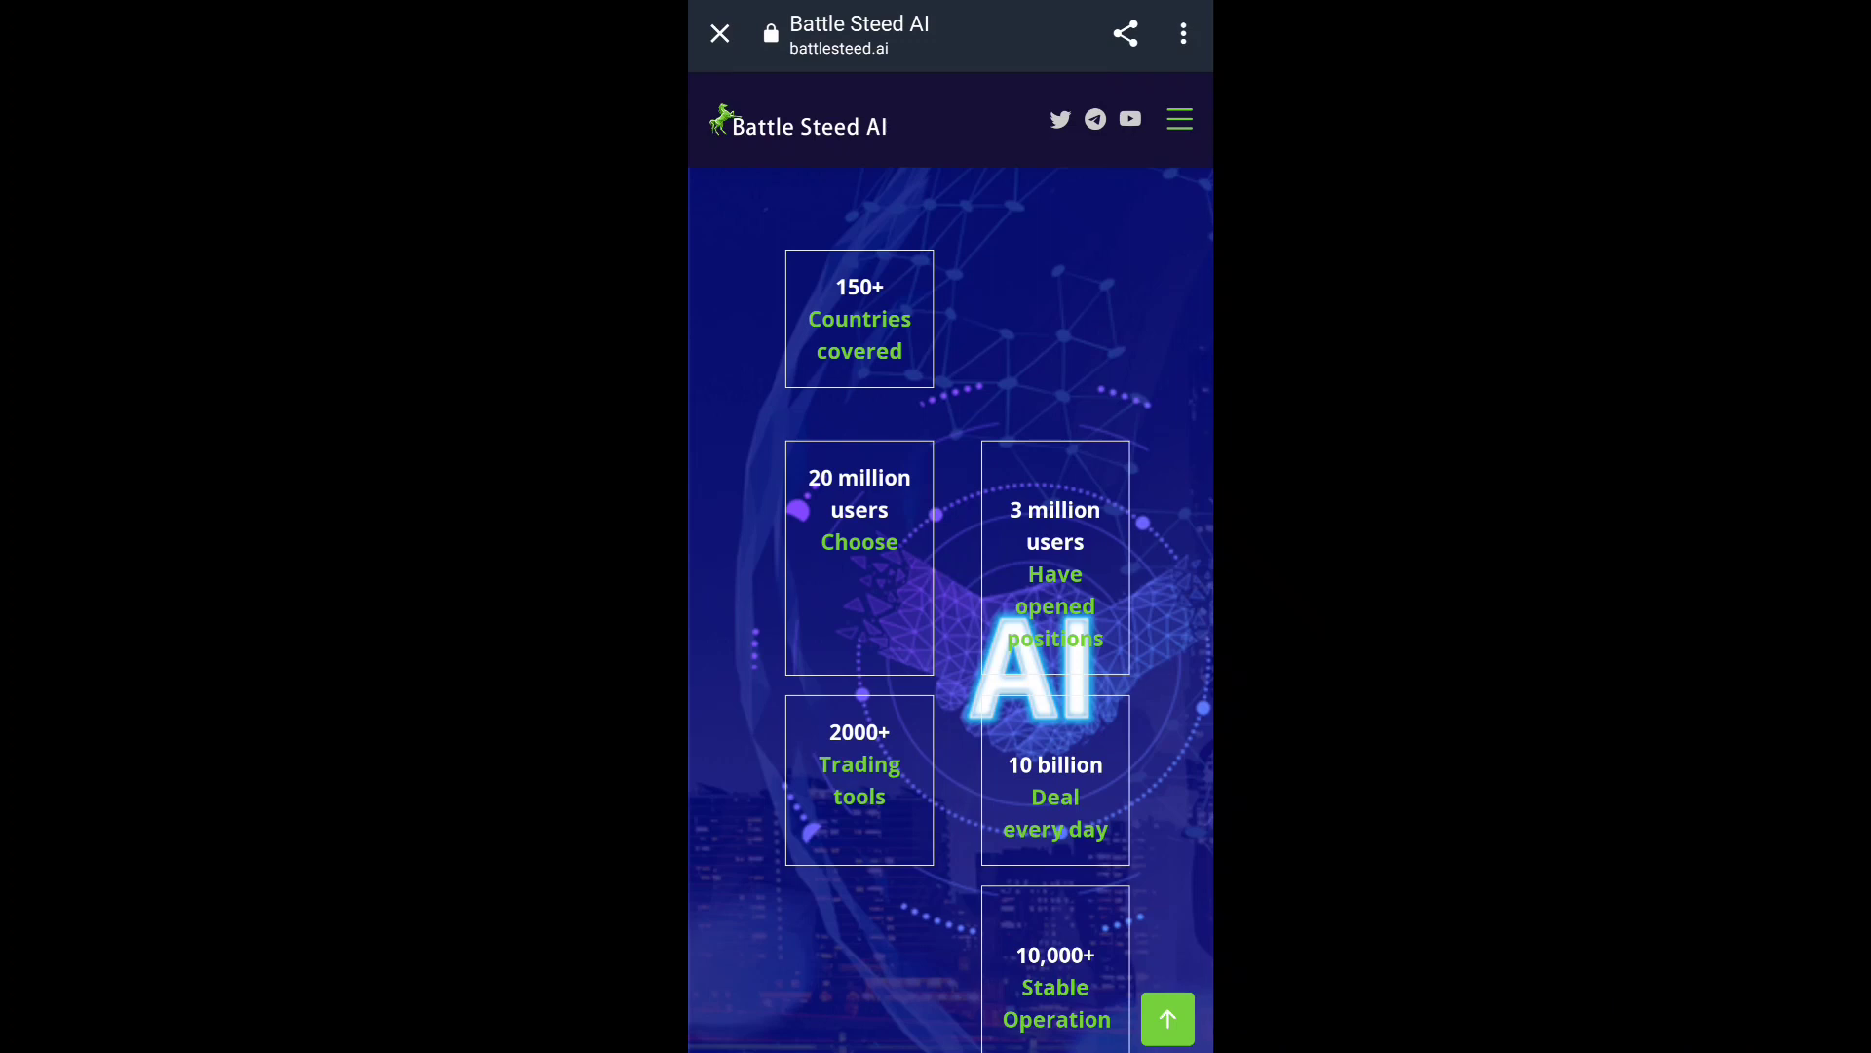
- Scroll through the rest of the battlesteed.ai page before leaving Chrome for the home screen
{"action": "scroll", "scroll_direction": "down", "scroll_amount": 3}
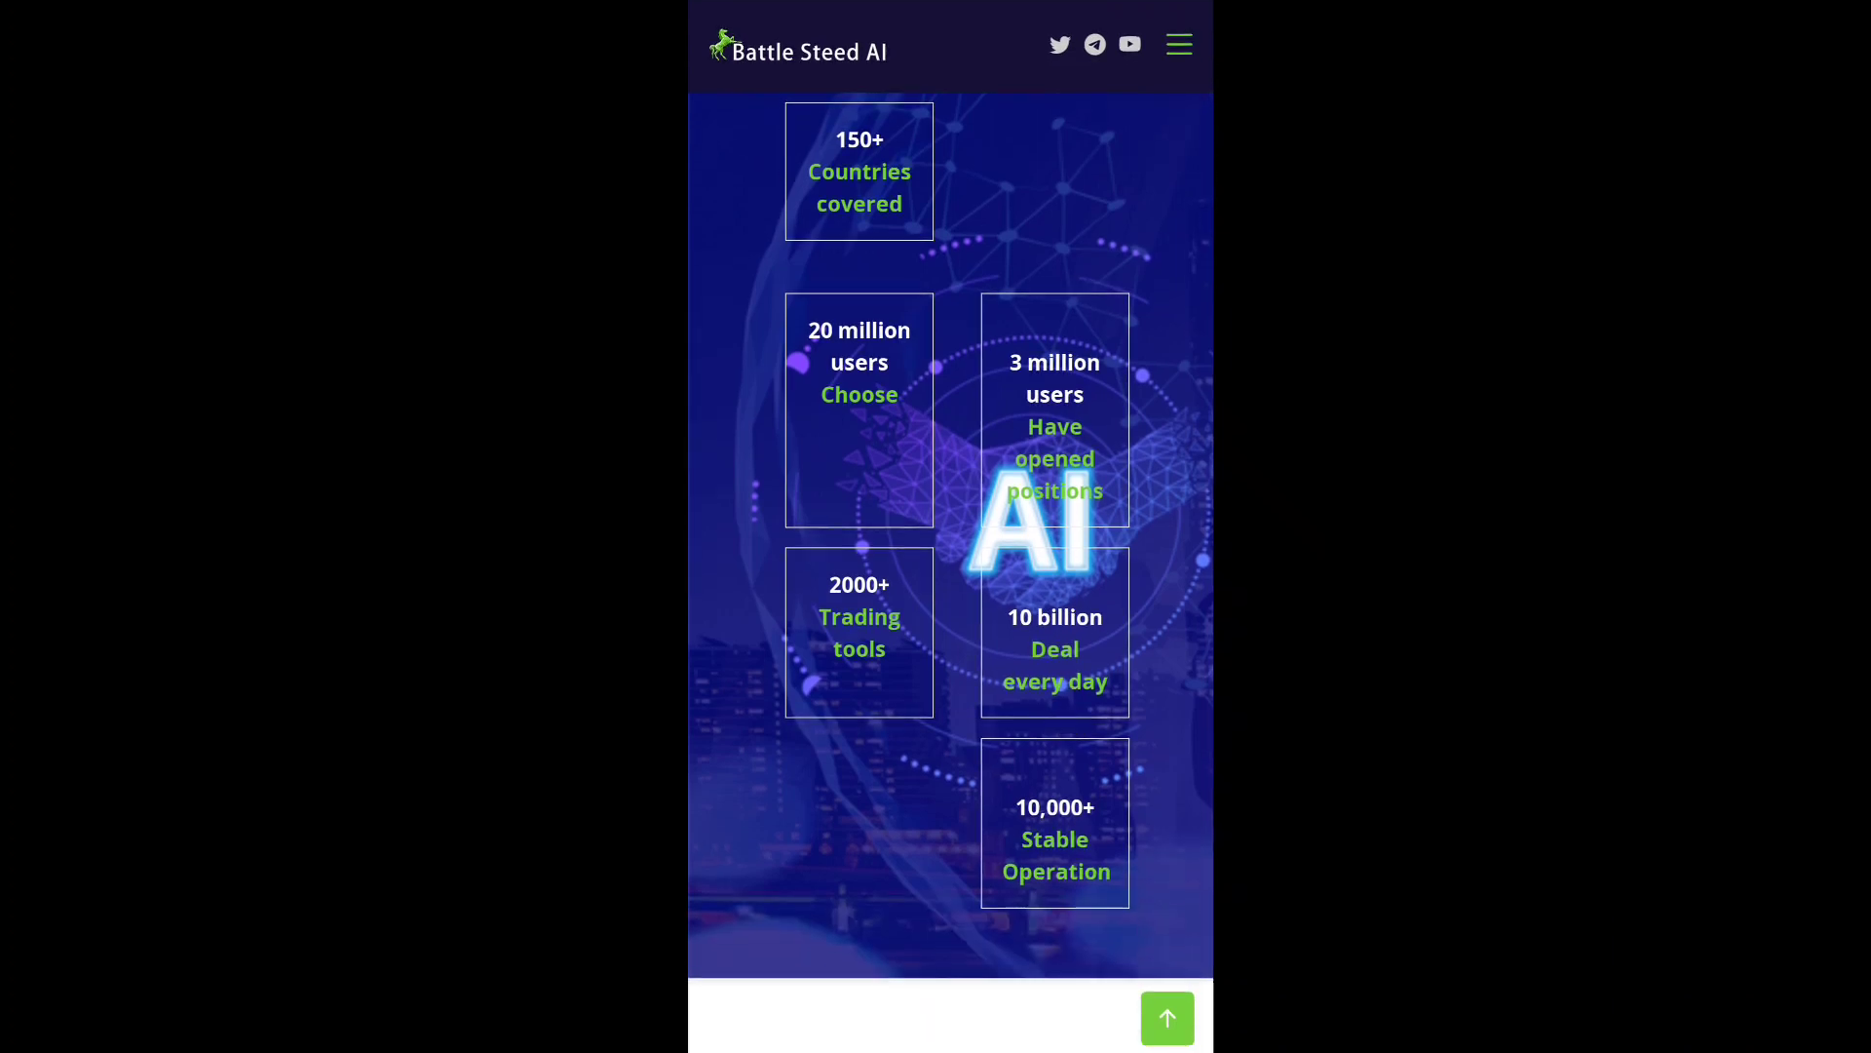
{"action": "scroll", "scroll_direction": "down", "scroll_amount": 3}
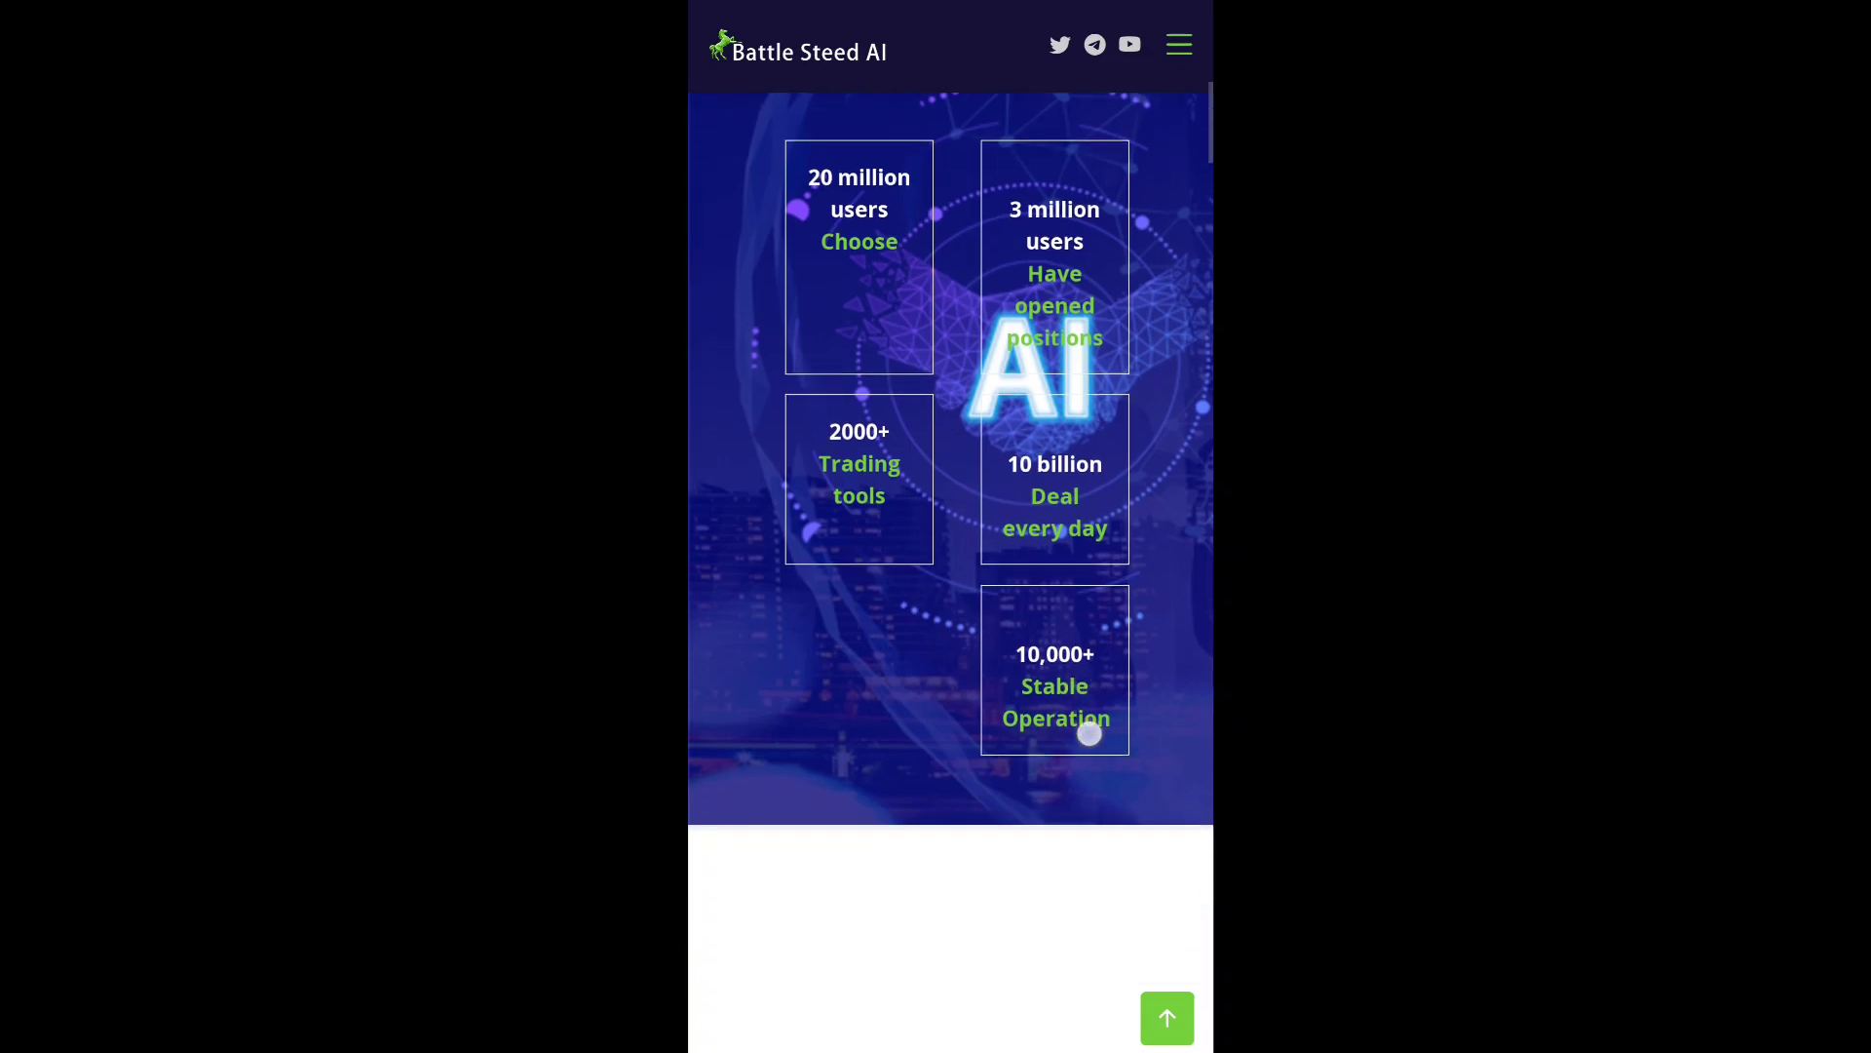
{"action": "scroll", "scroll_direction": "down", "scroll_amount": 3}
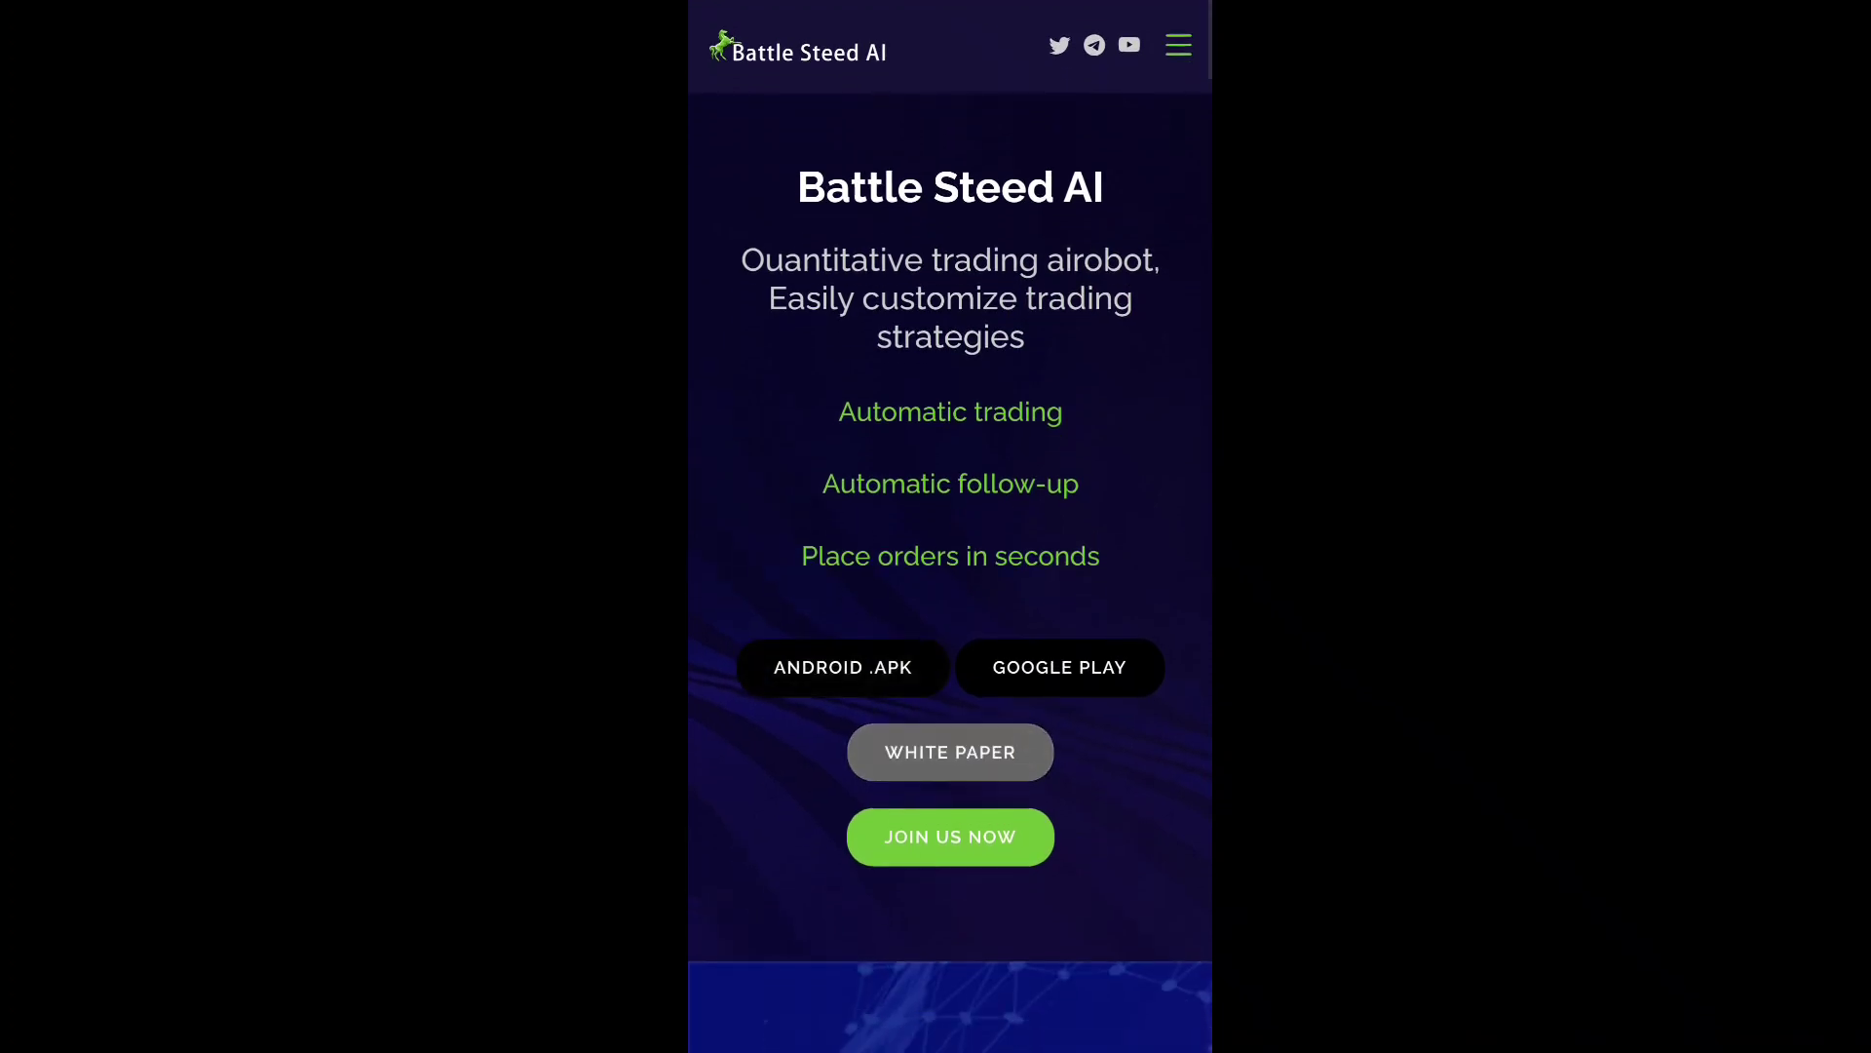
{"action": "scroll", "scroll_direction": "down", "scroll_amount": 3}
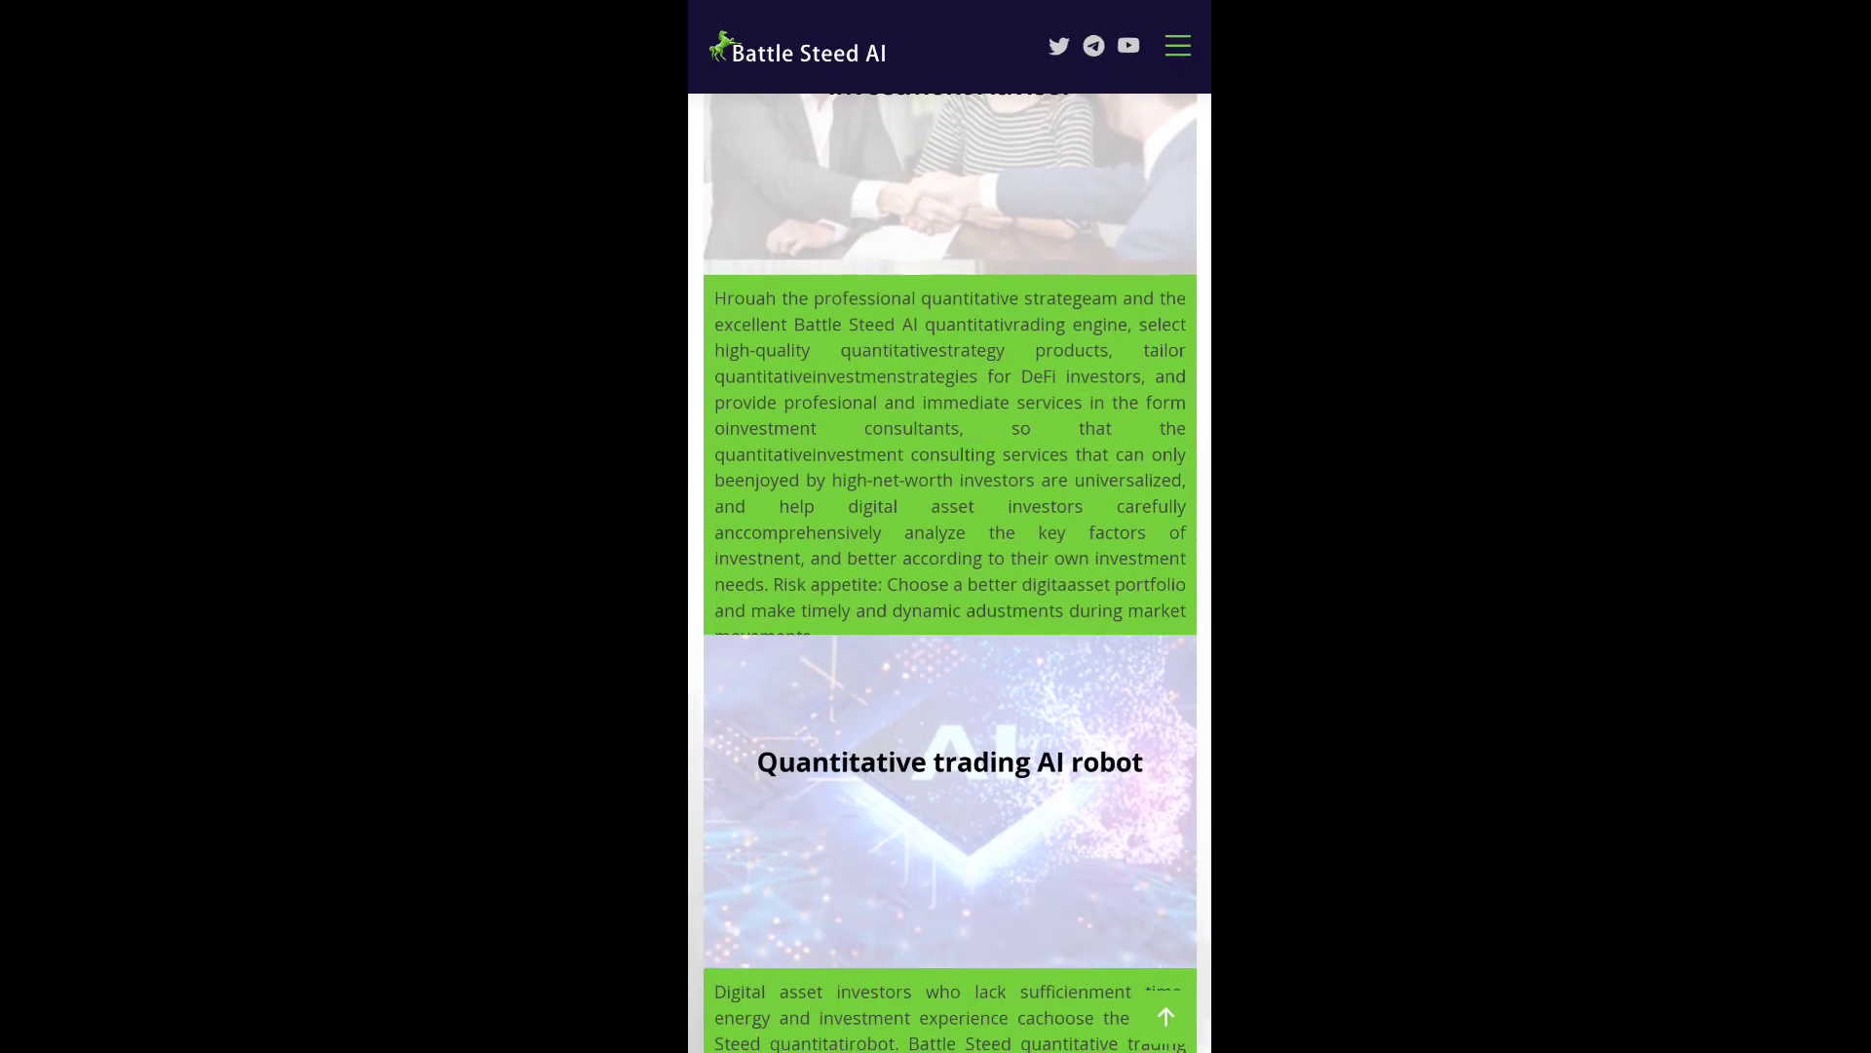
{"action": "scroll", "scroll_direction": "down", "scroll_amount": 3}
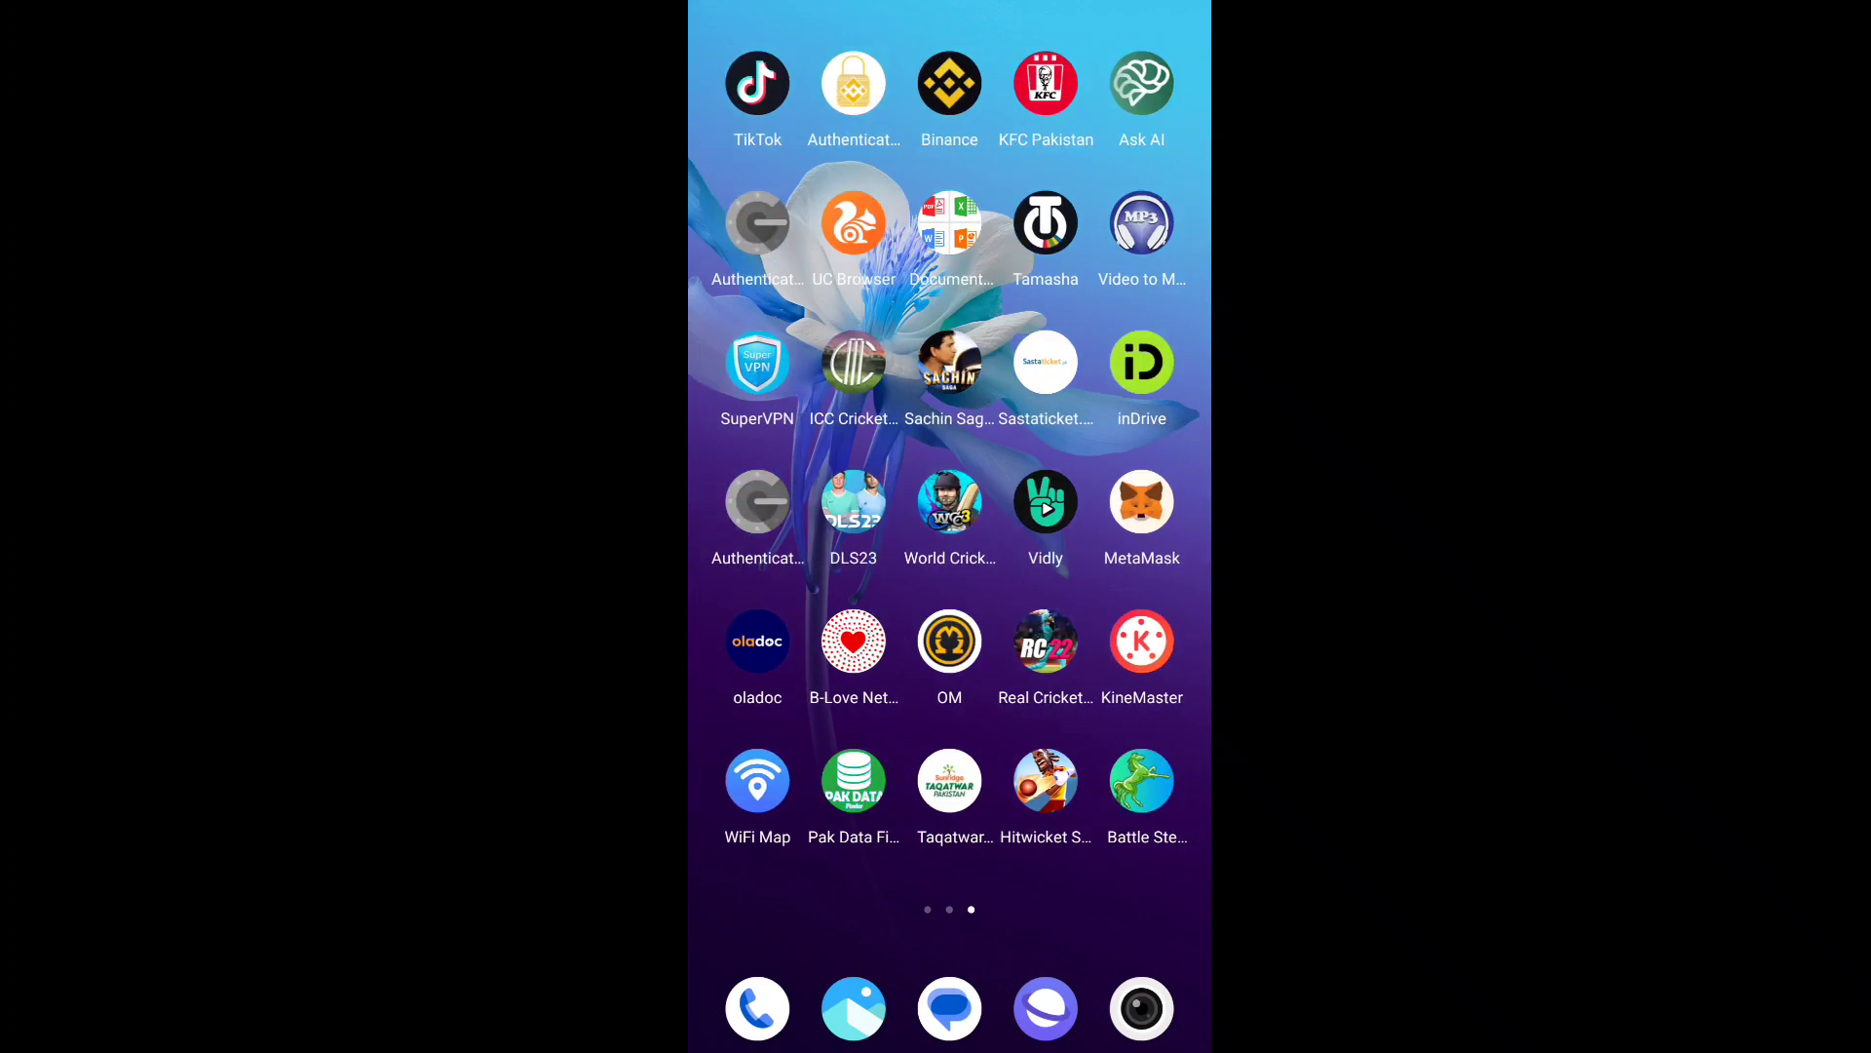
- Launch the Battle Steed app and choose English as its language
{"action": "left_click", "coordinate": [1141, 779]}
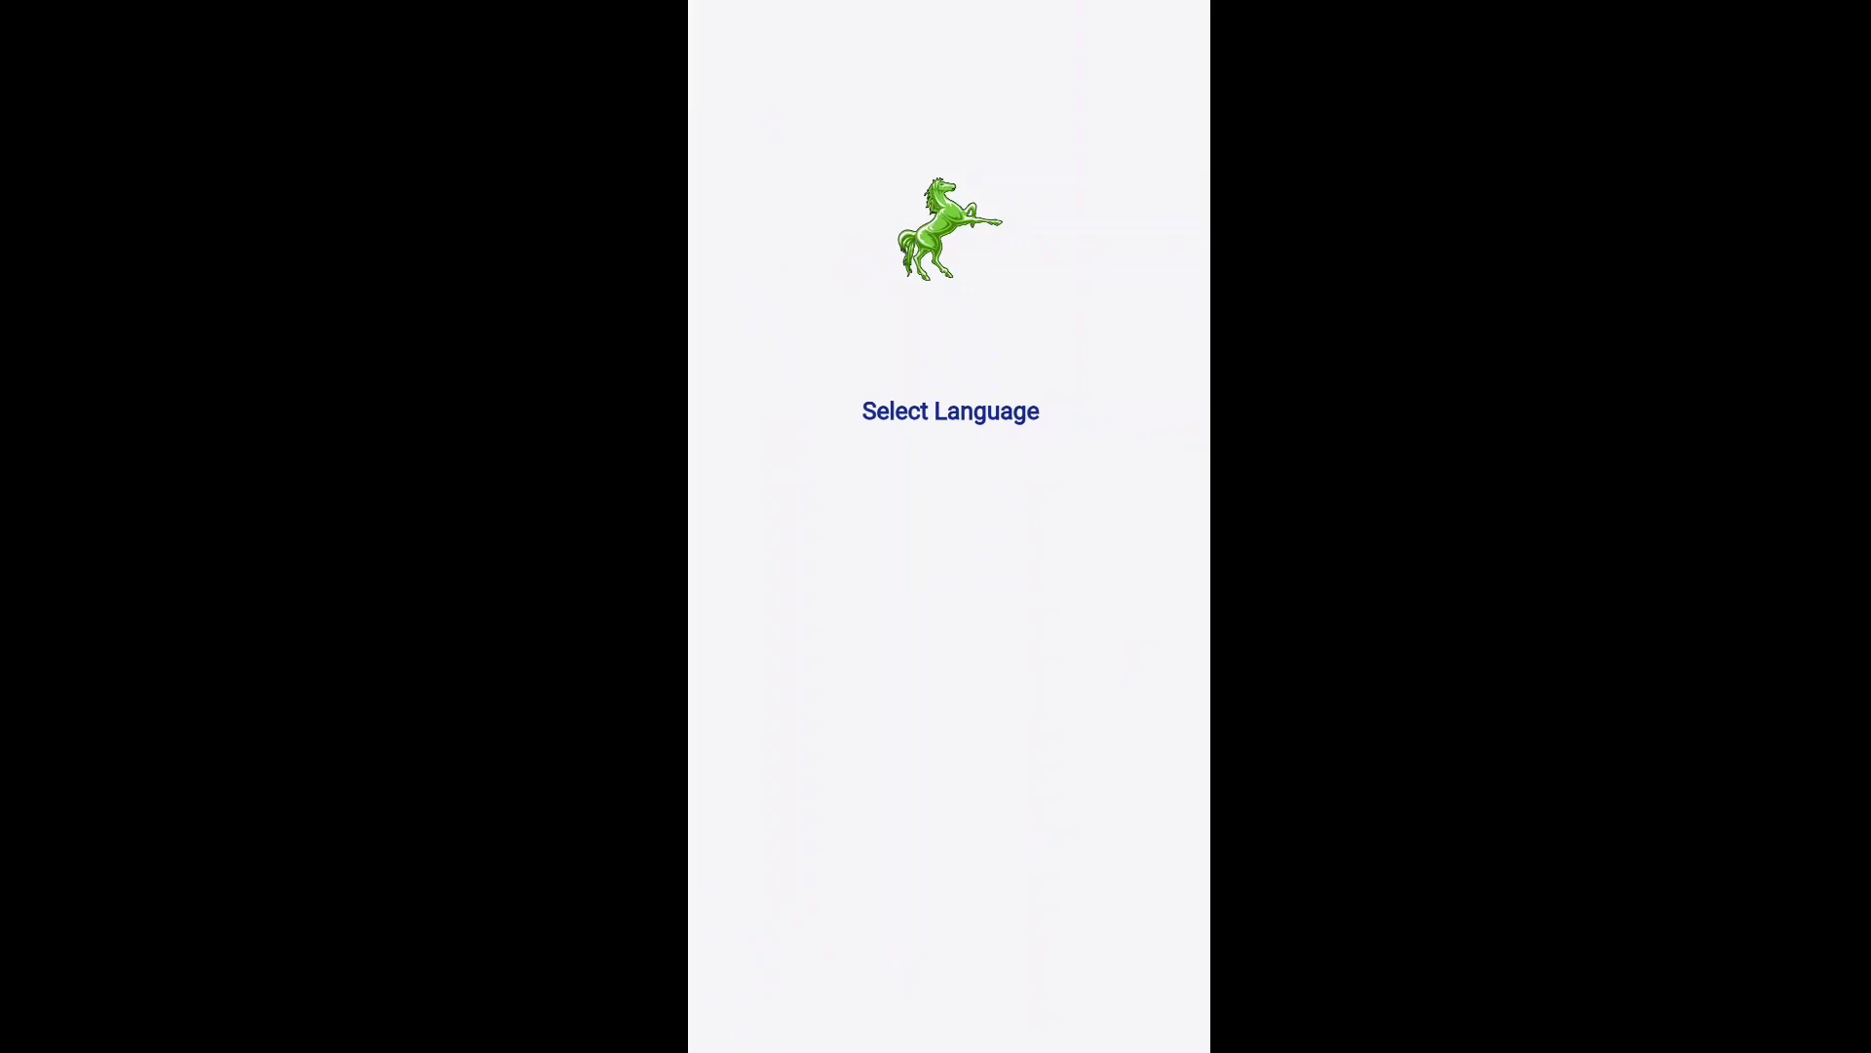
{"action": "left_click", "coordinate": [949, 411]}
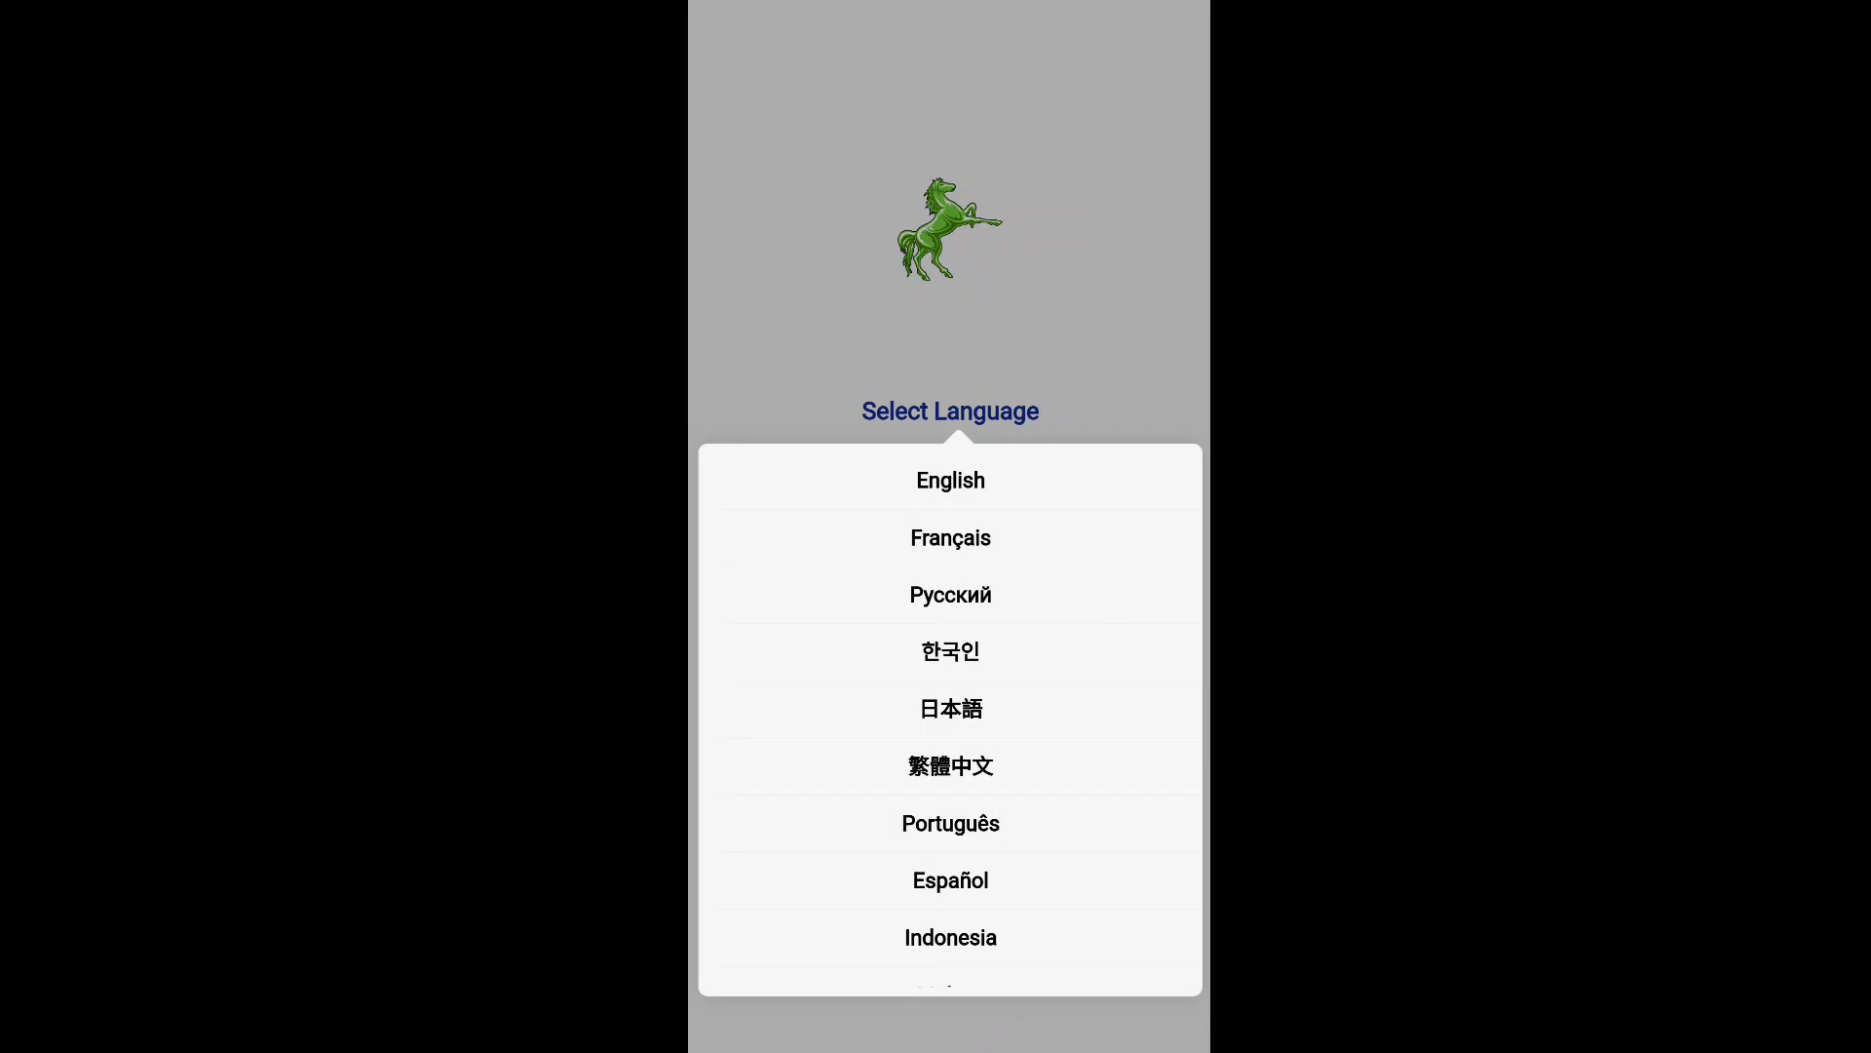
{"action": "left_click", "coordinate": [950, 480]}
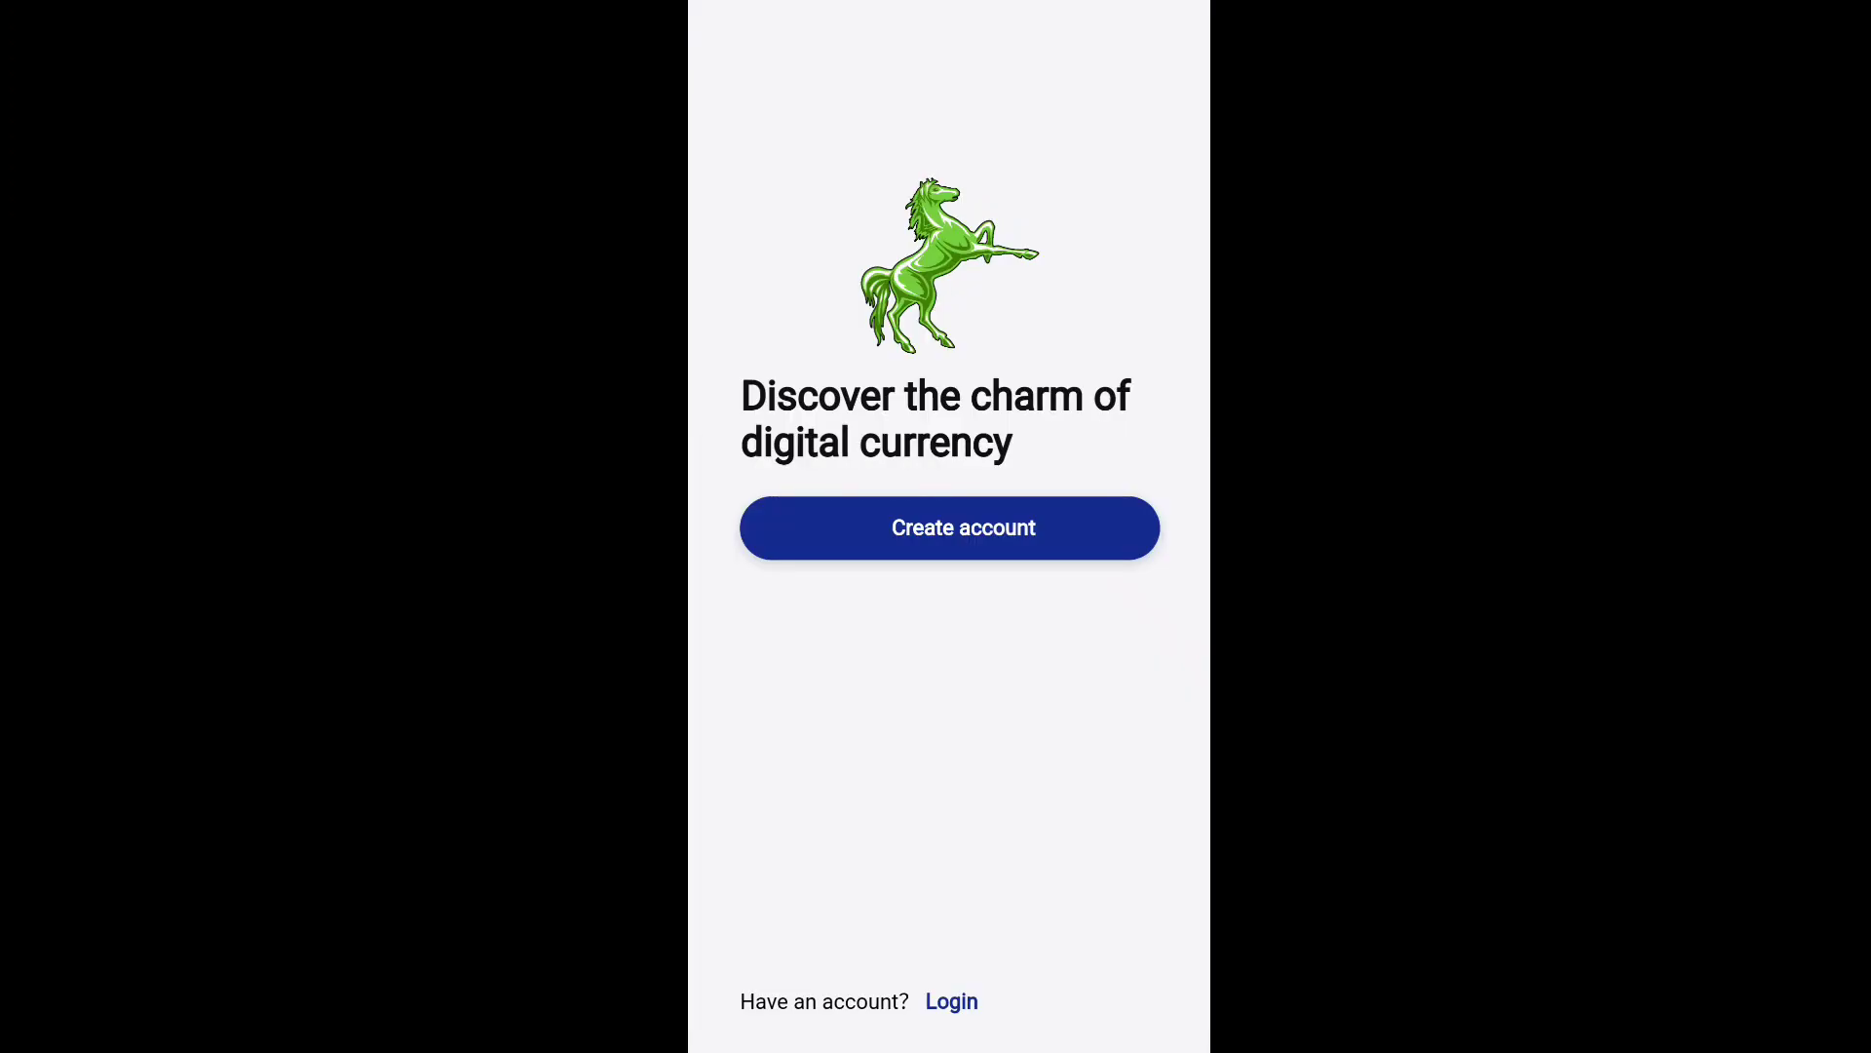
- Begin a new wallet account, generate and copy its private key, then continue to Set password
{"action": "left_click", "coordinate": [949, 528]}
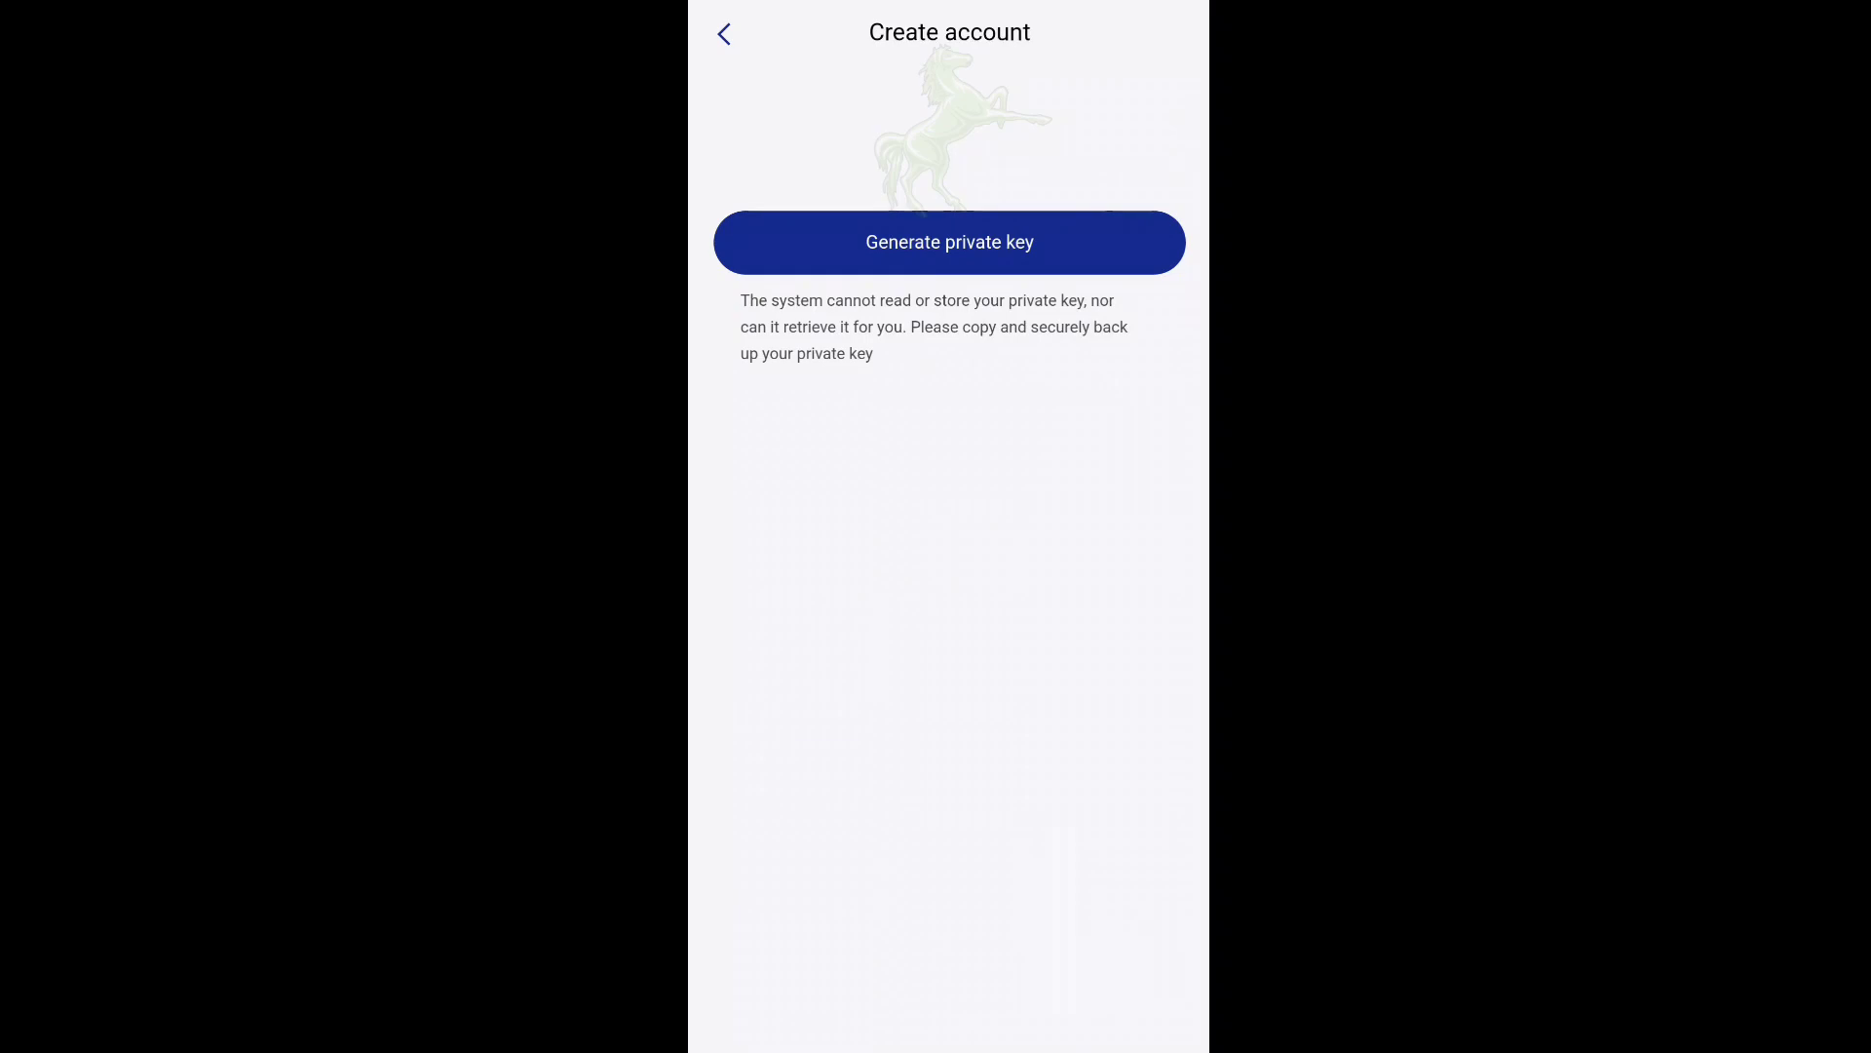
{"action": "left_click", "coordinate": [949, 242]}
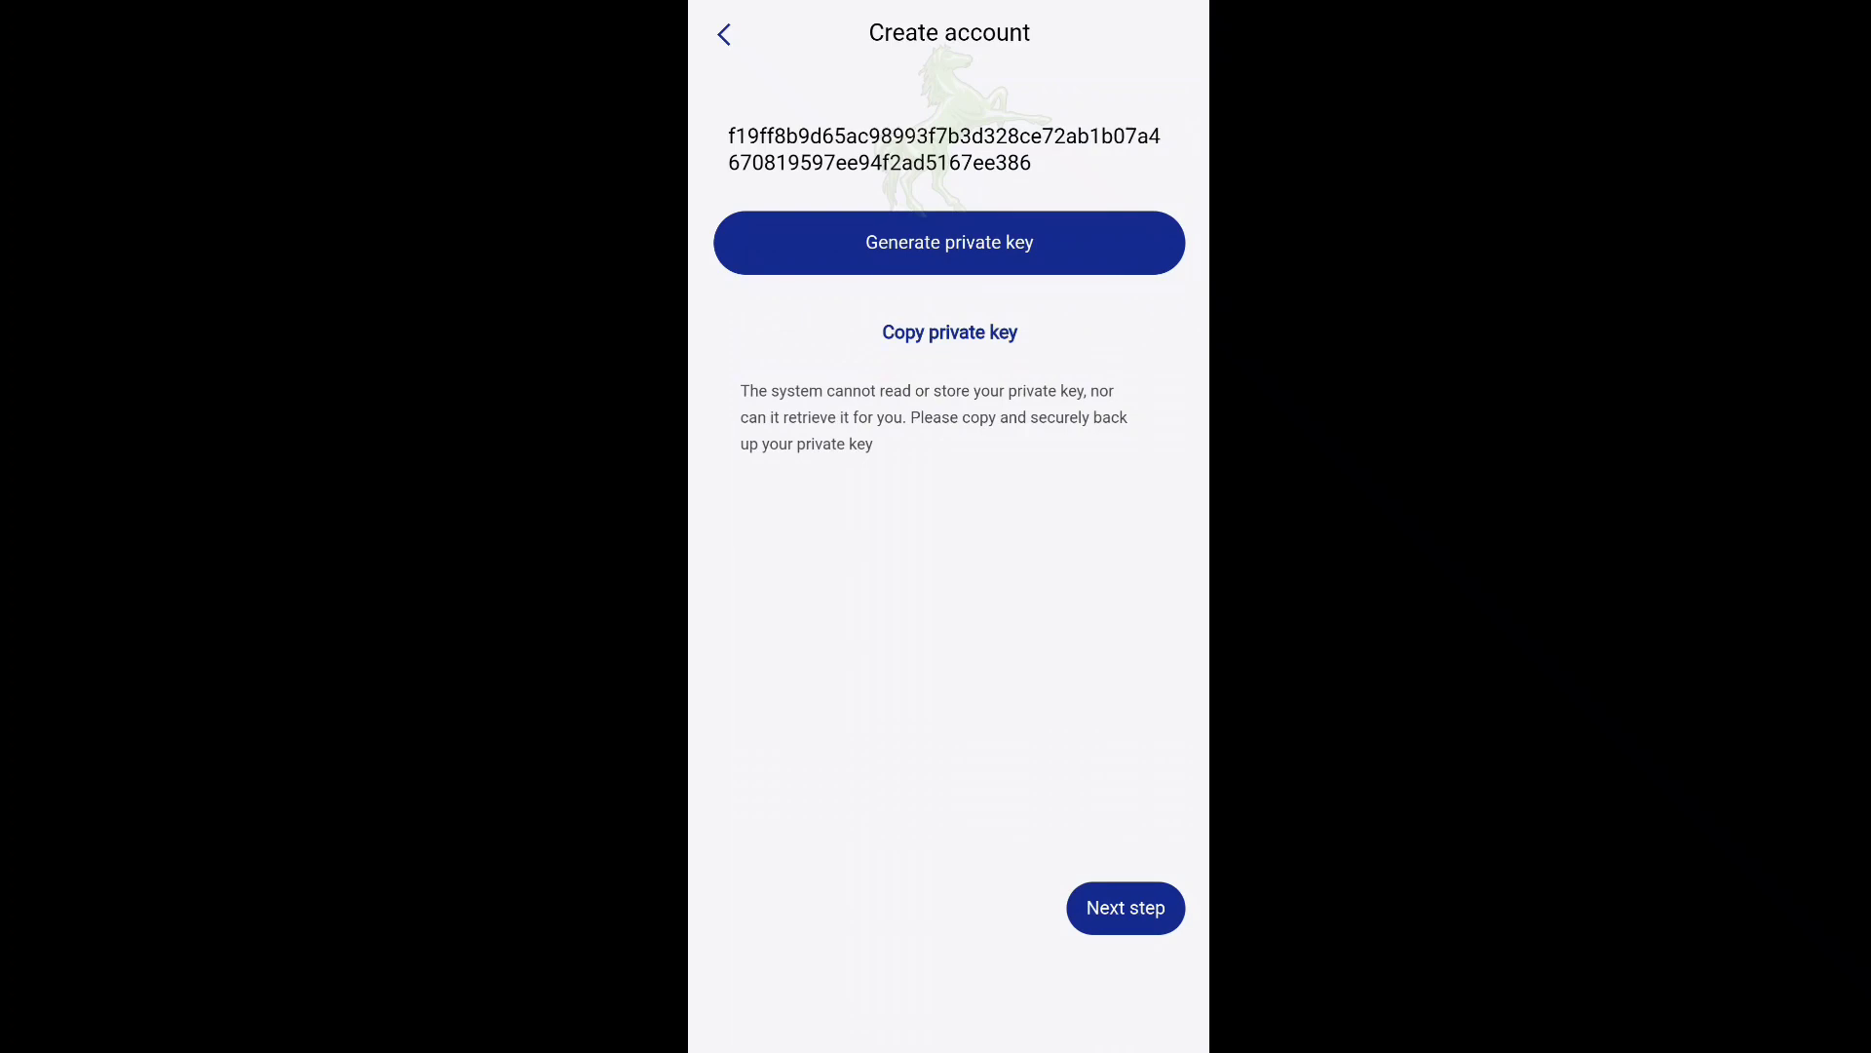
{"action": "left_click", "coordinate": [949, 332]}
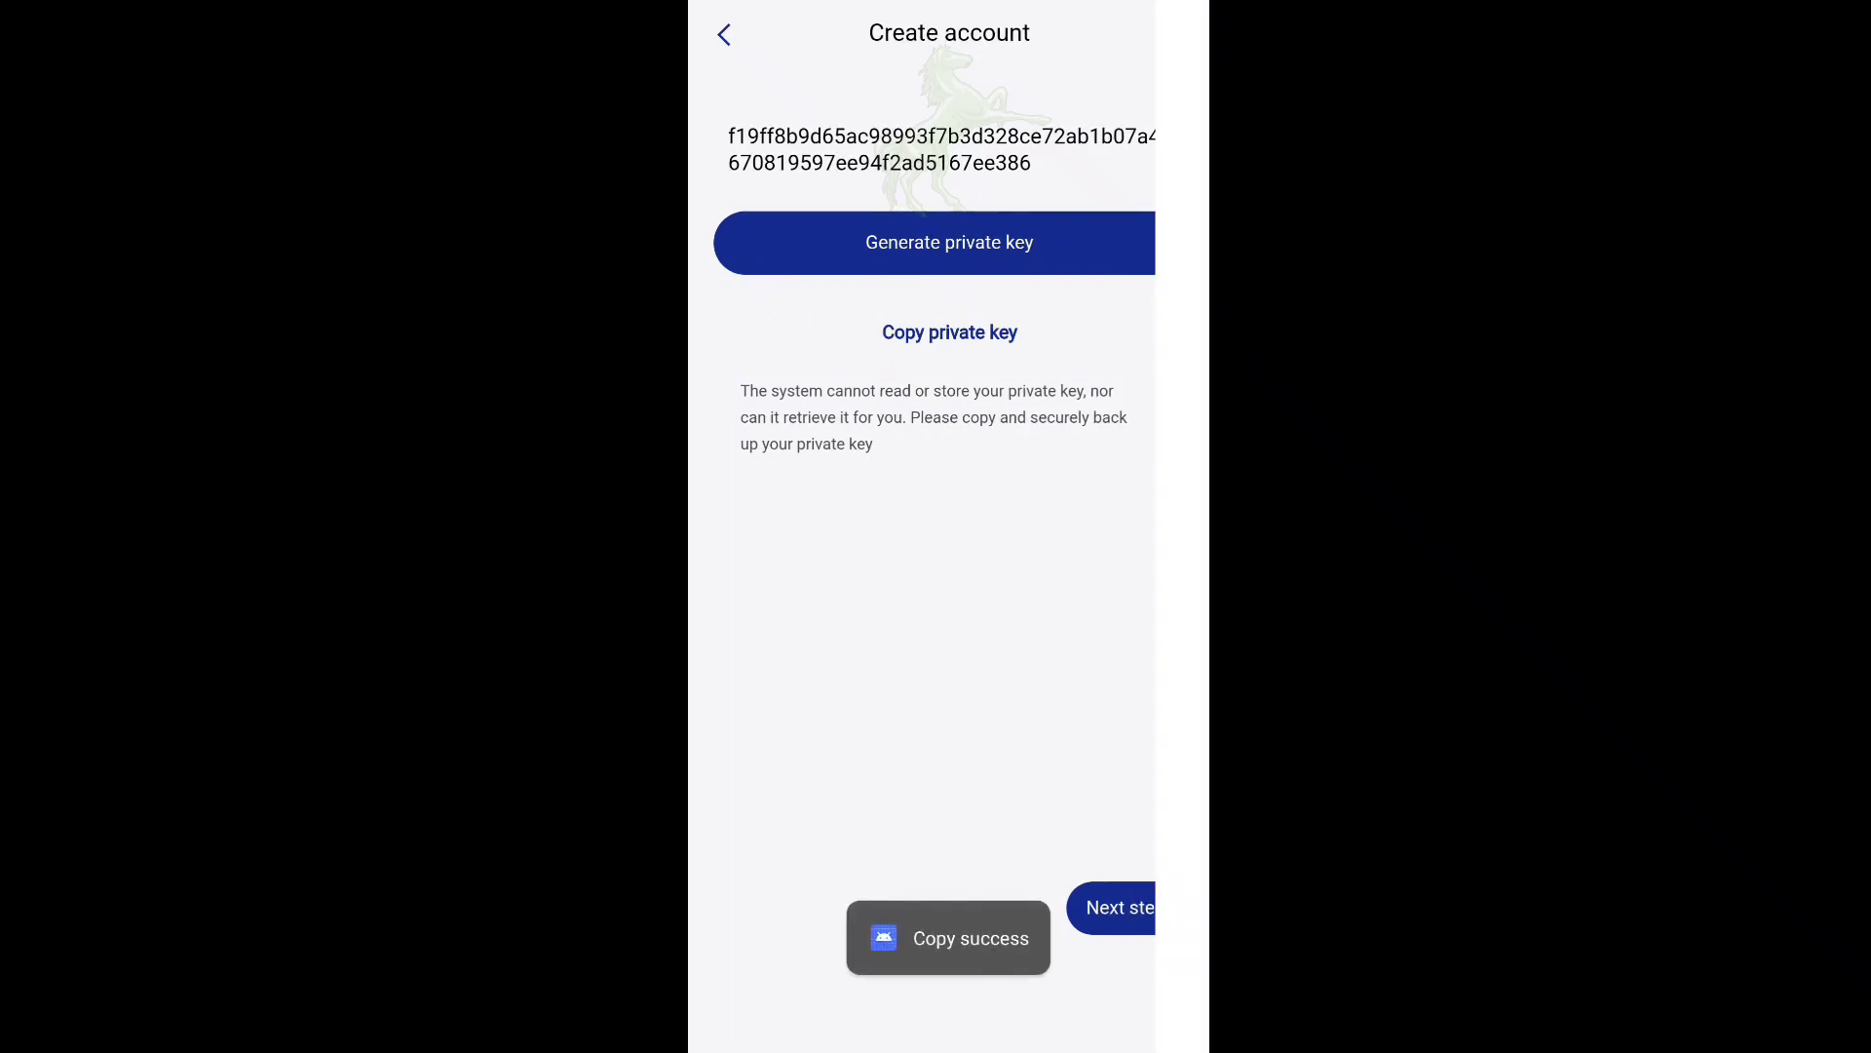
{"action": "left_click", "coordinate": [1116, 907]}
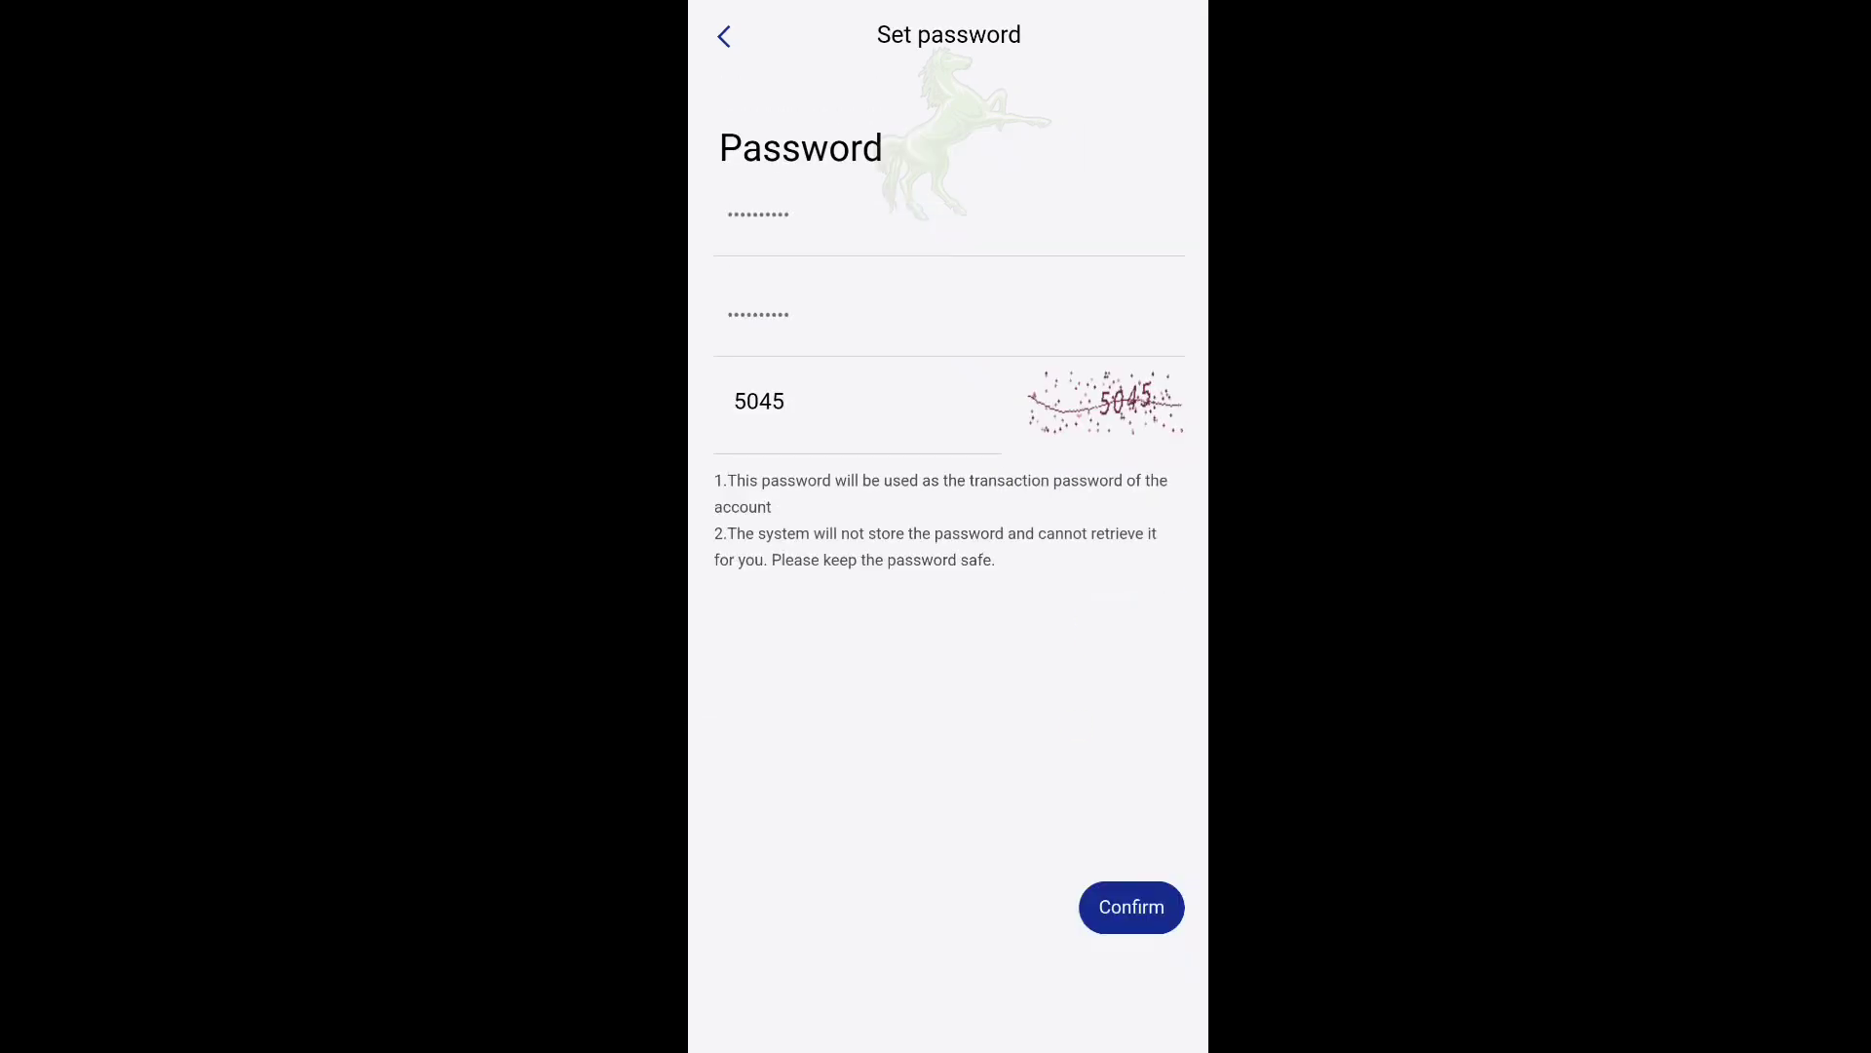
{"action": "left_click", "coordinate": [1129, 907]}
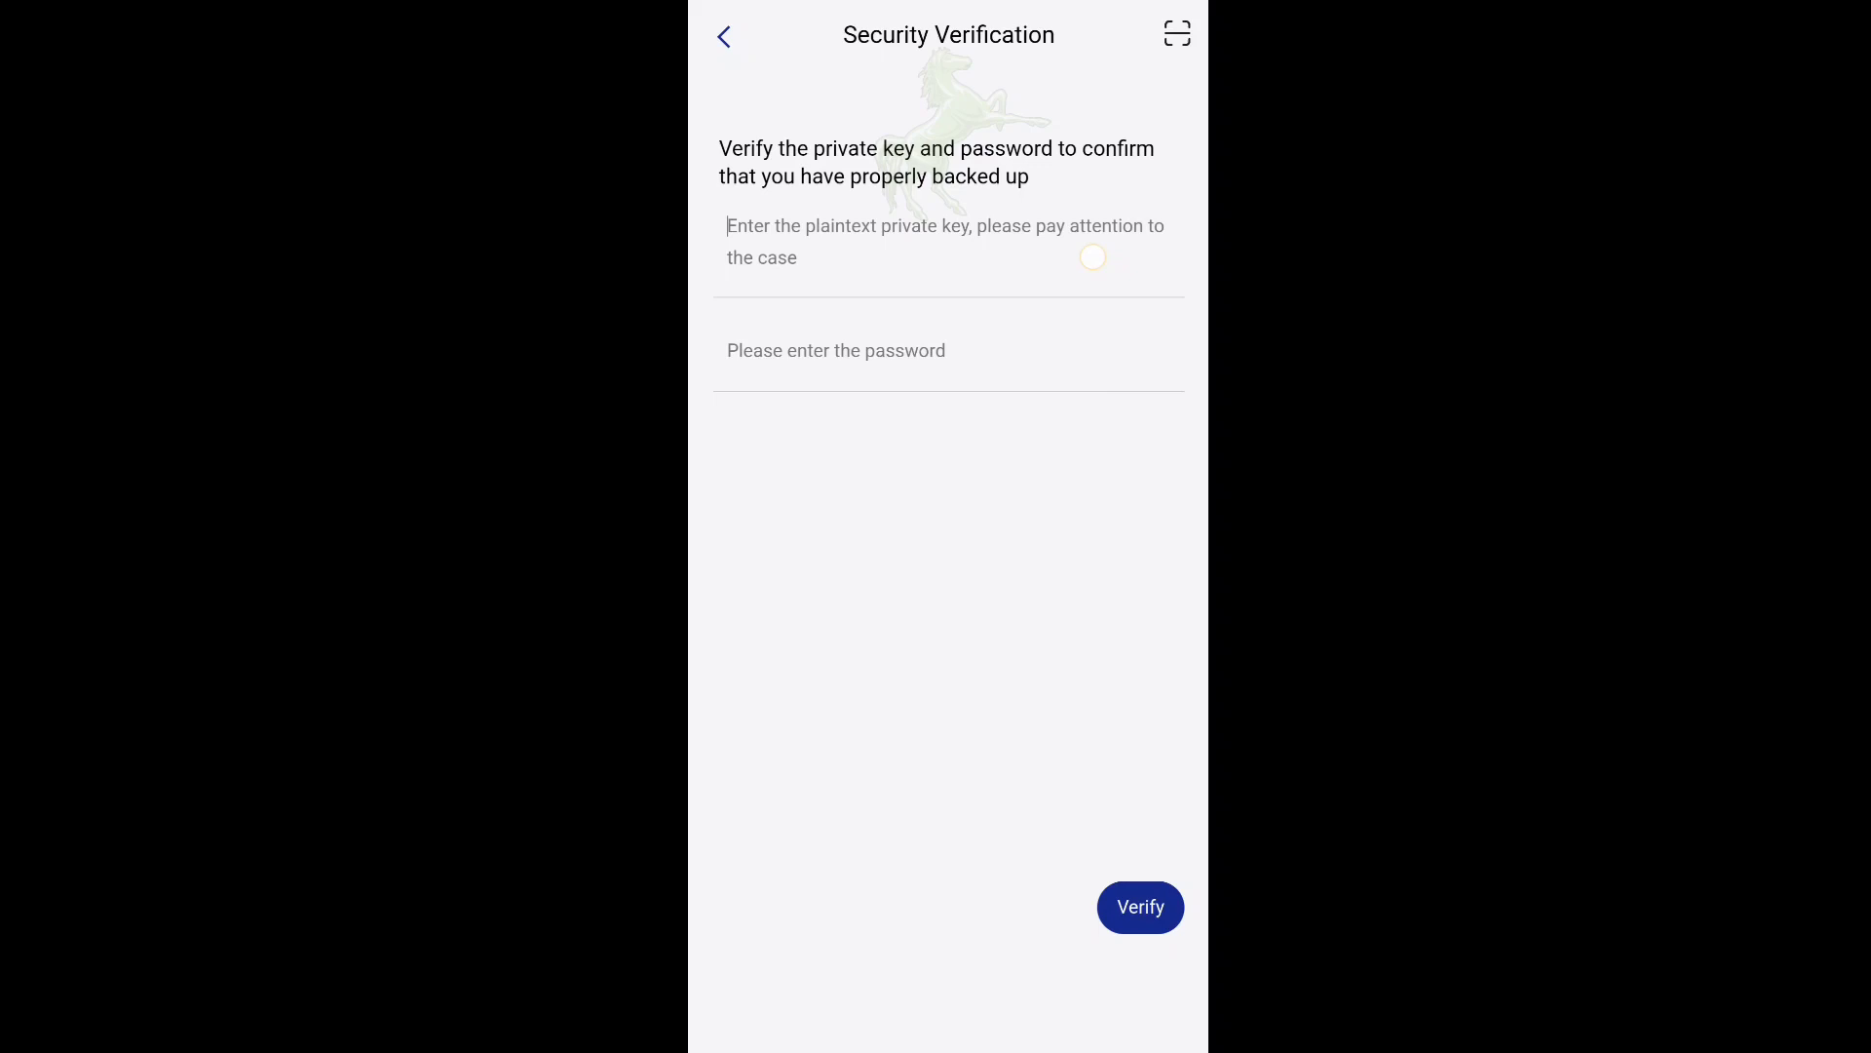
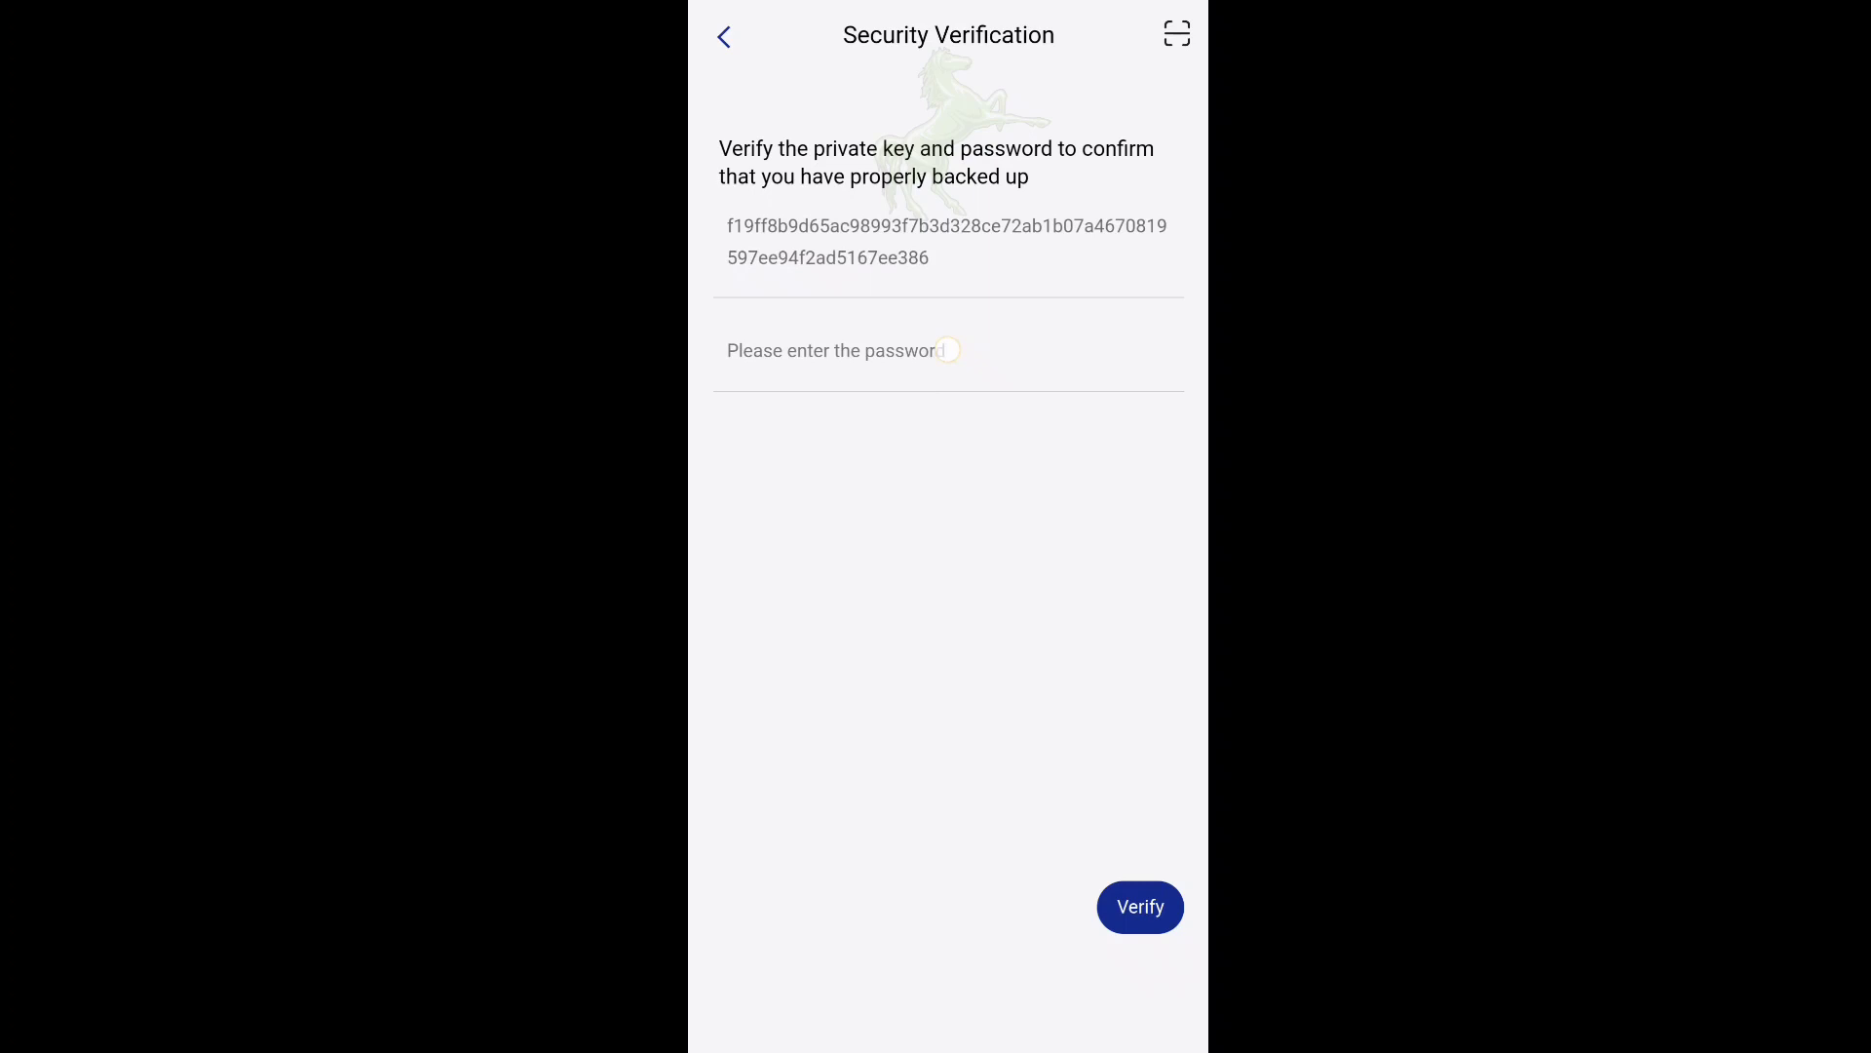
{"action": "left_click", "coordinate": [1137, 907]}
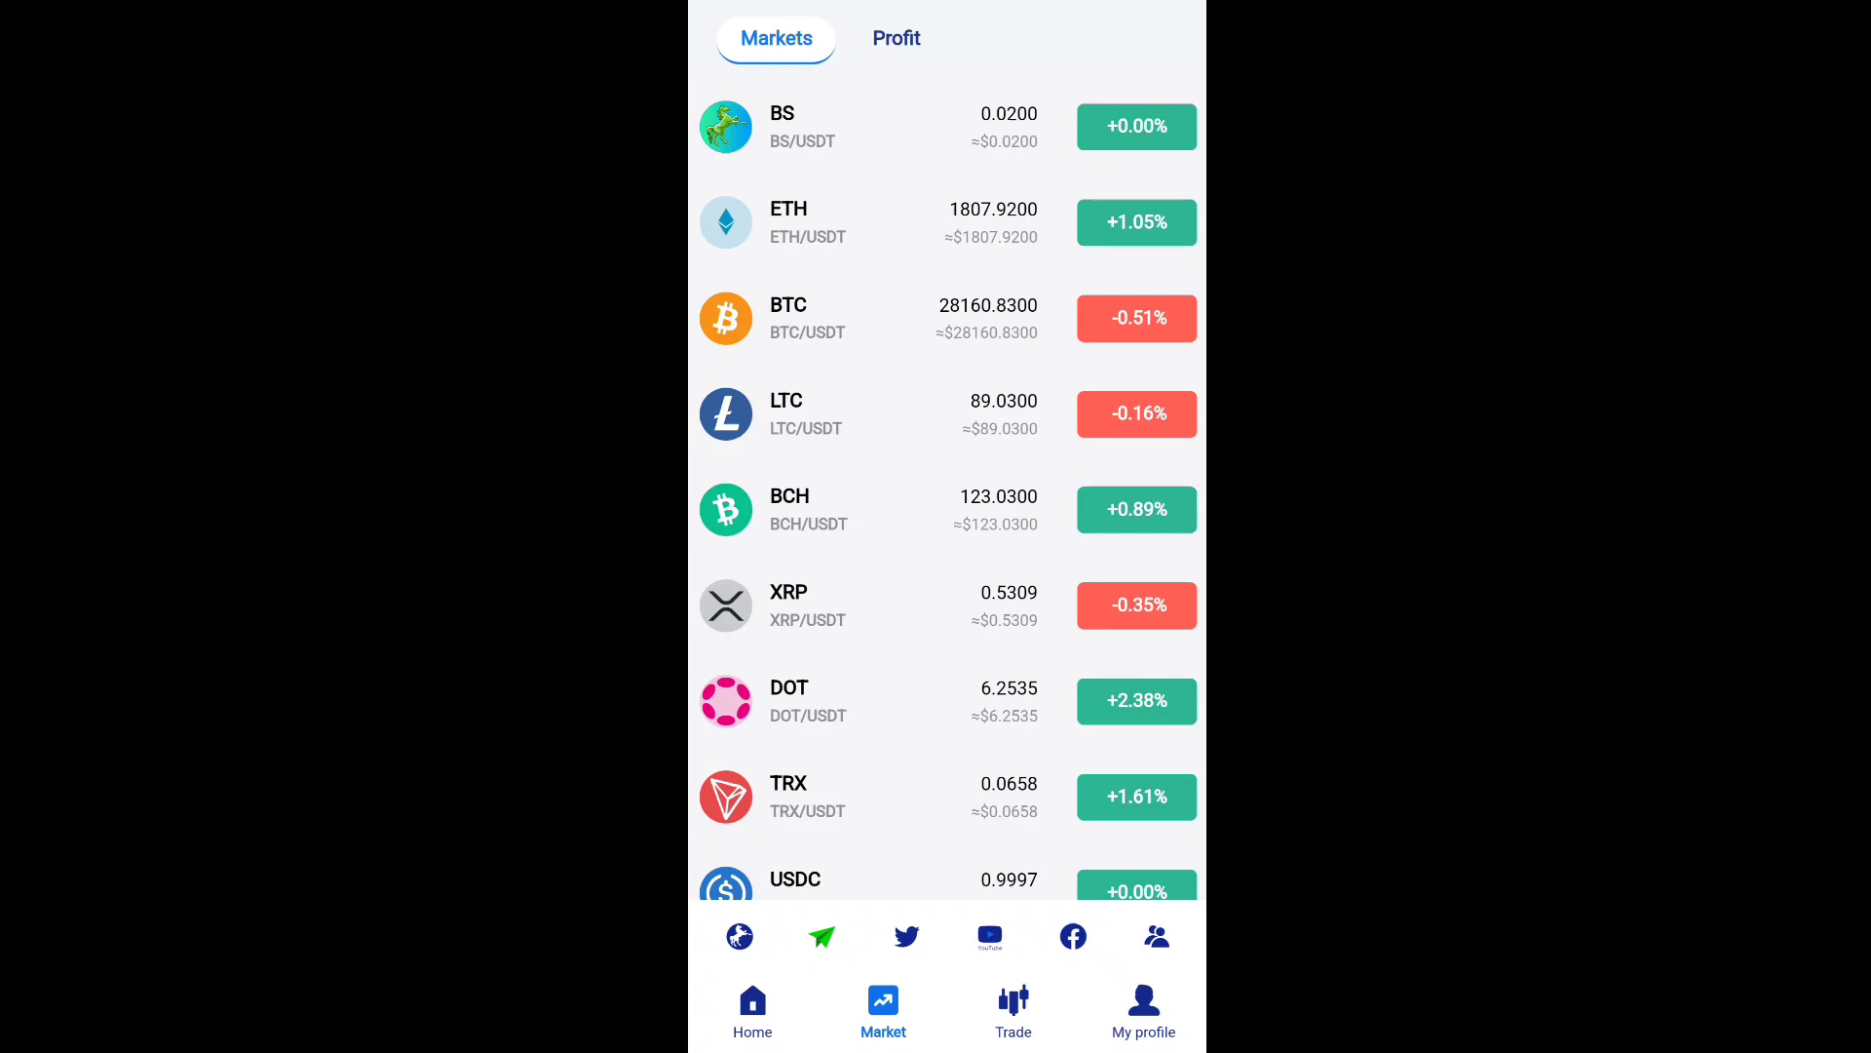
- Browse the Markets list, then go to the Trade section showing $0 AI earnings
{"action": "scroll", "scroll_direction": "down", "scroll_amount": 3}
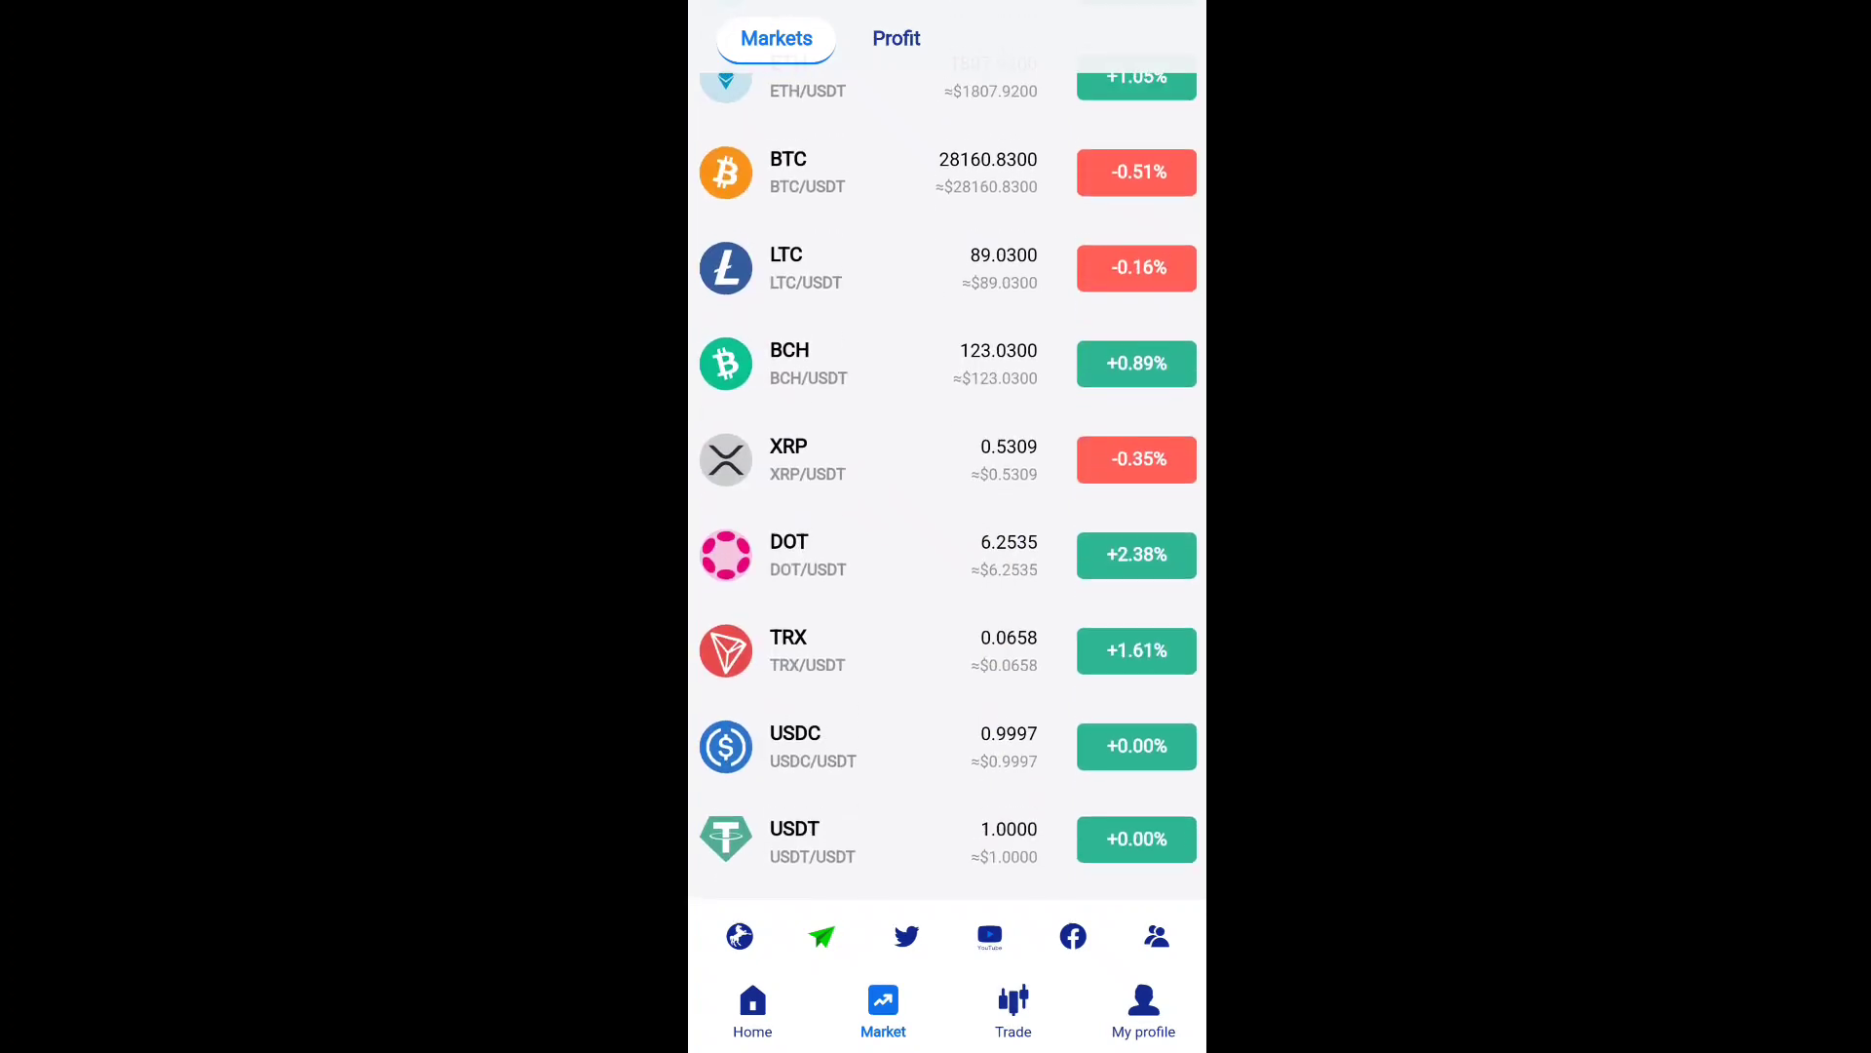
{"action": "scroll", "scroll_direction": "down", "scroll_amount": 3}
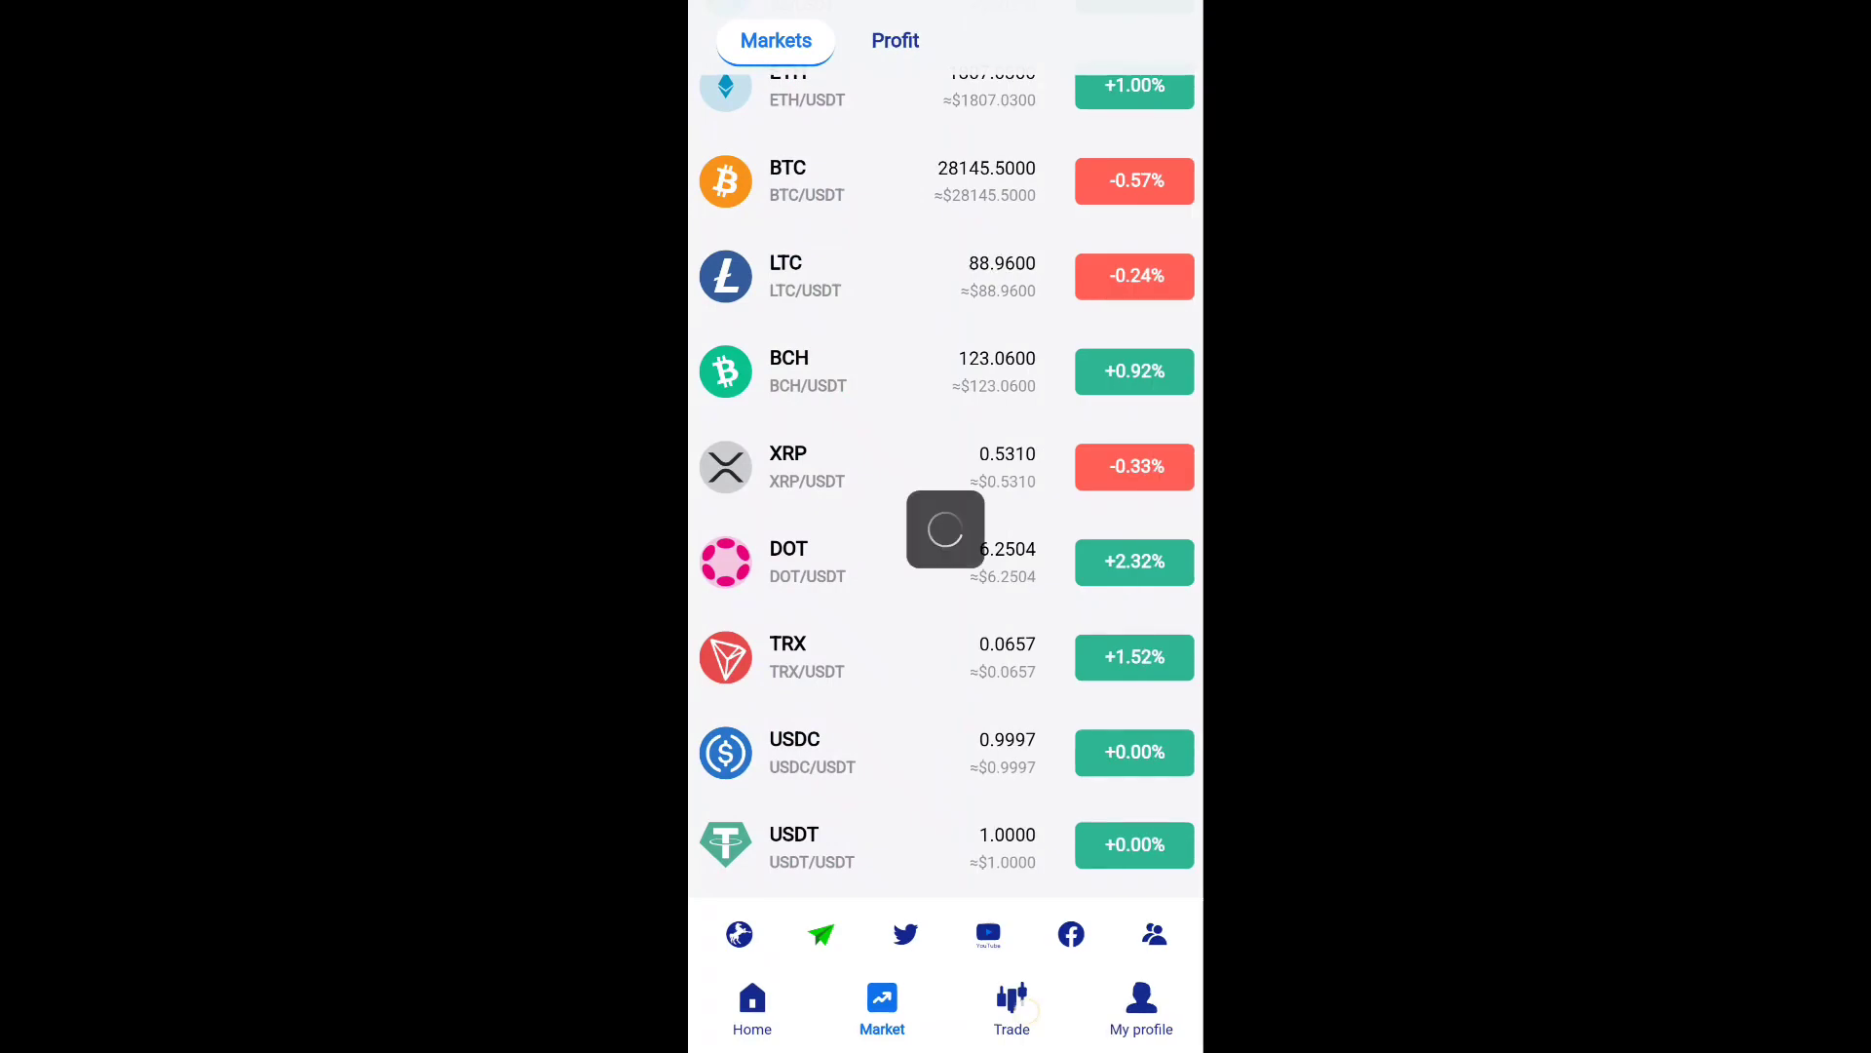
{"action": "left_click", "coordinate": [1011, 1006]}
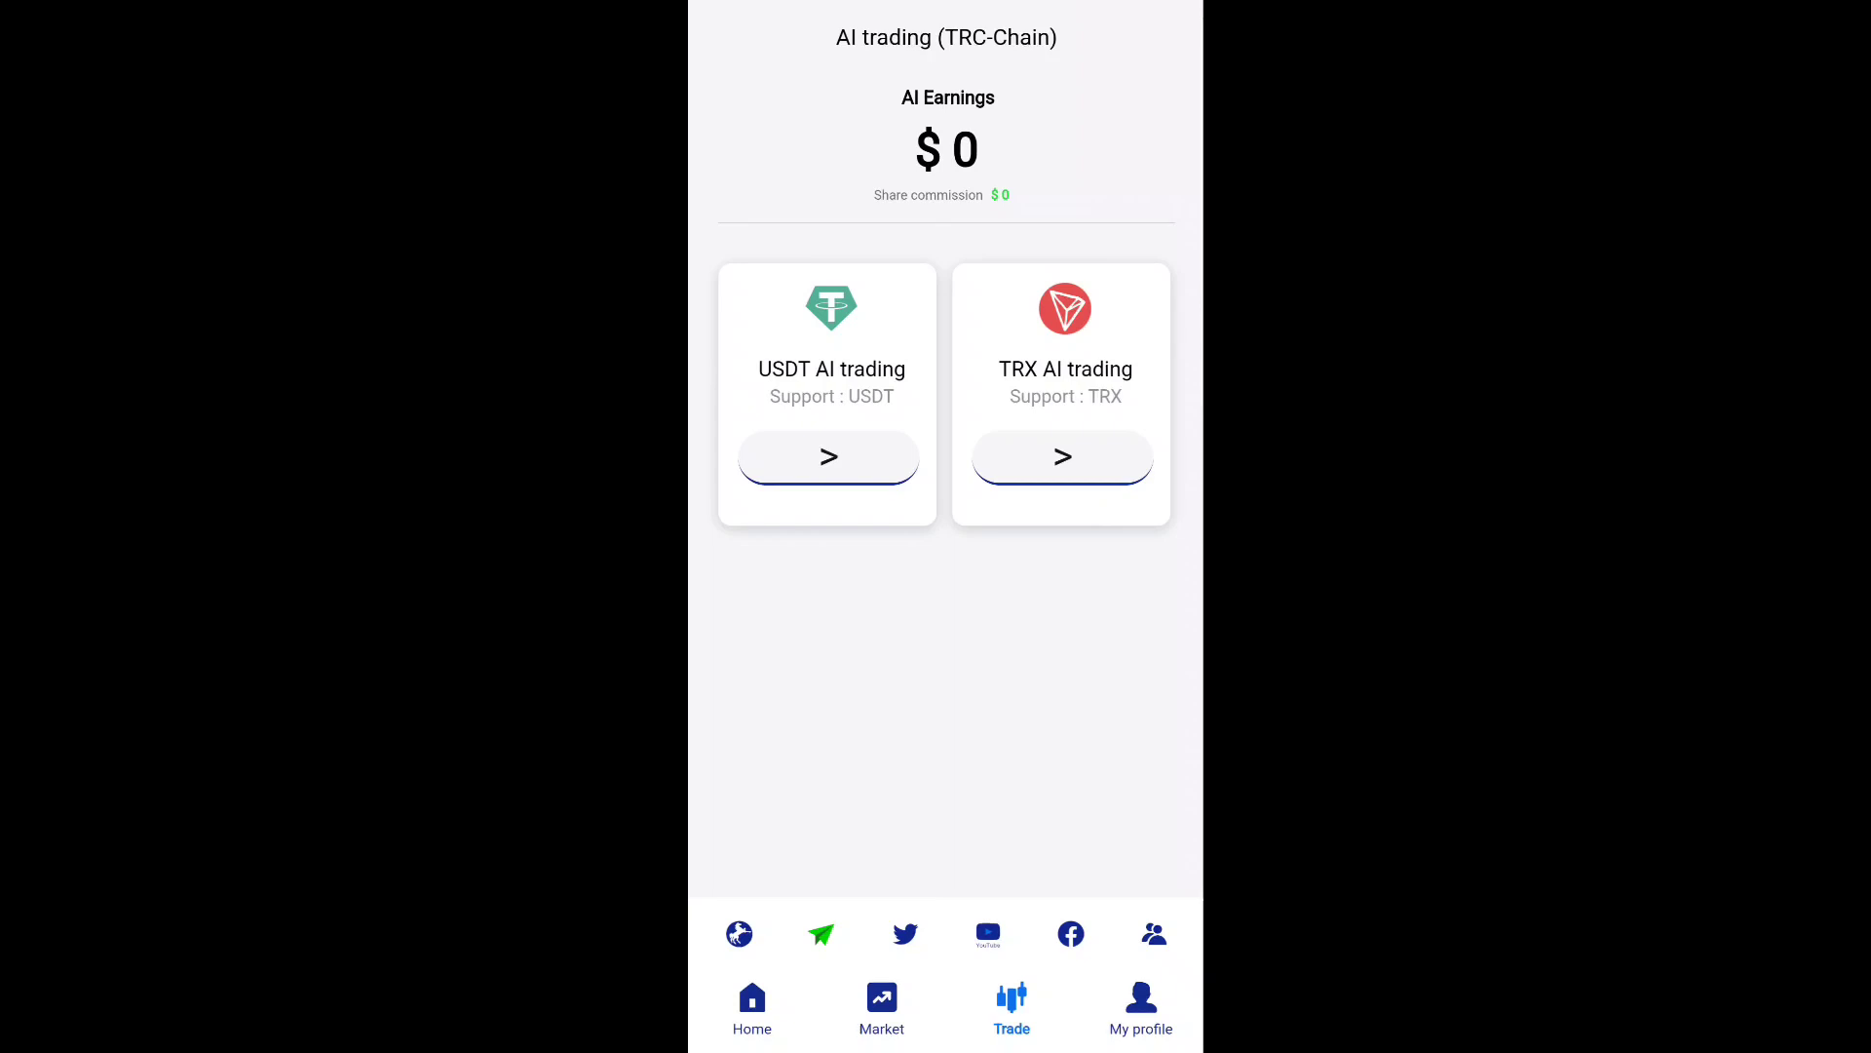
- Go to My profile and open the Invitation page with the account's QR and code
{"action": "left_click", "coordinate": [1141, 1006]}
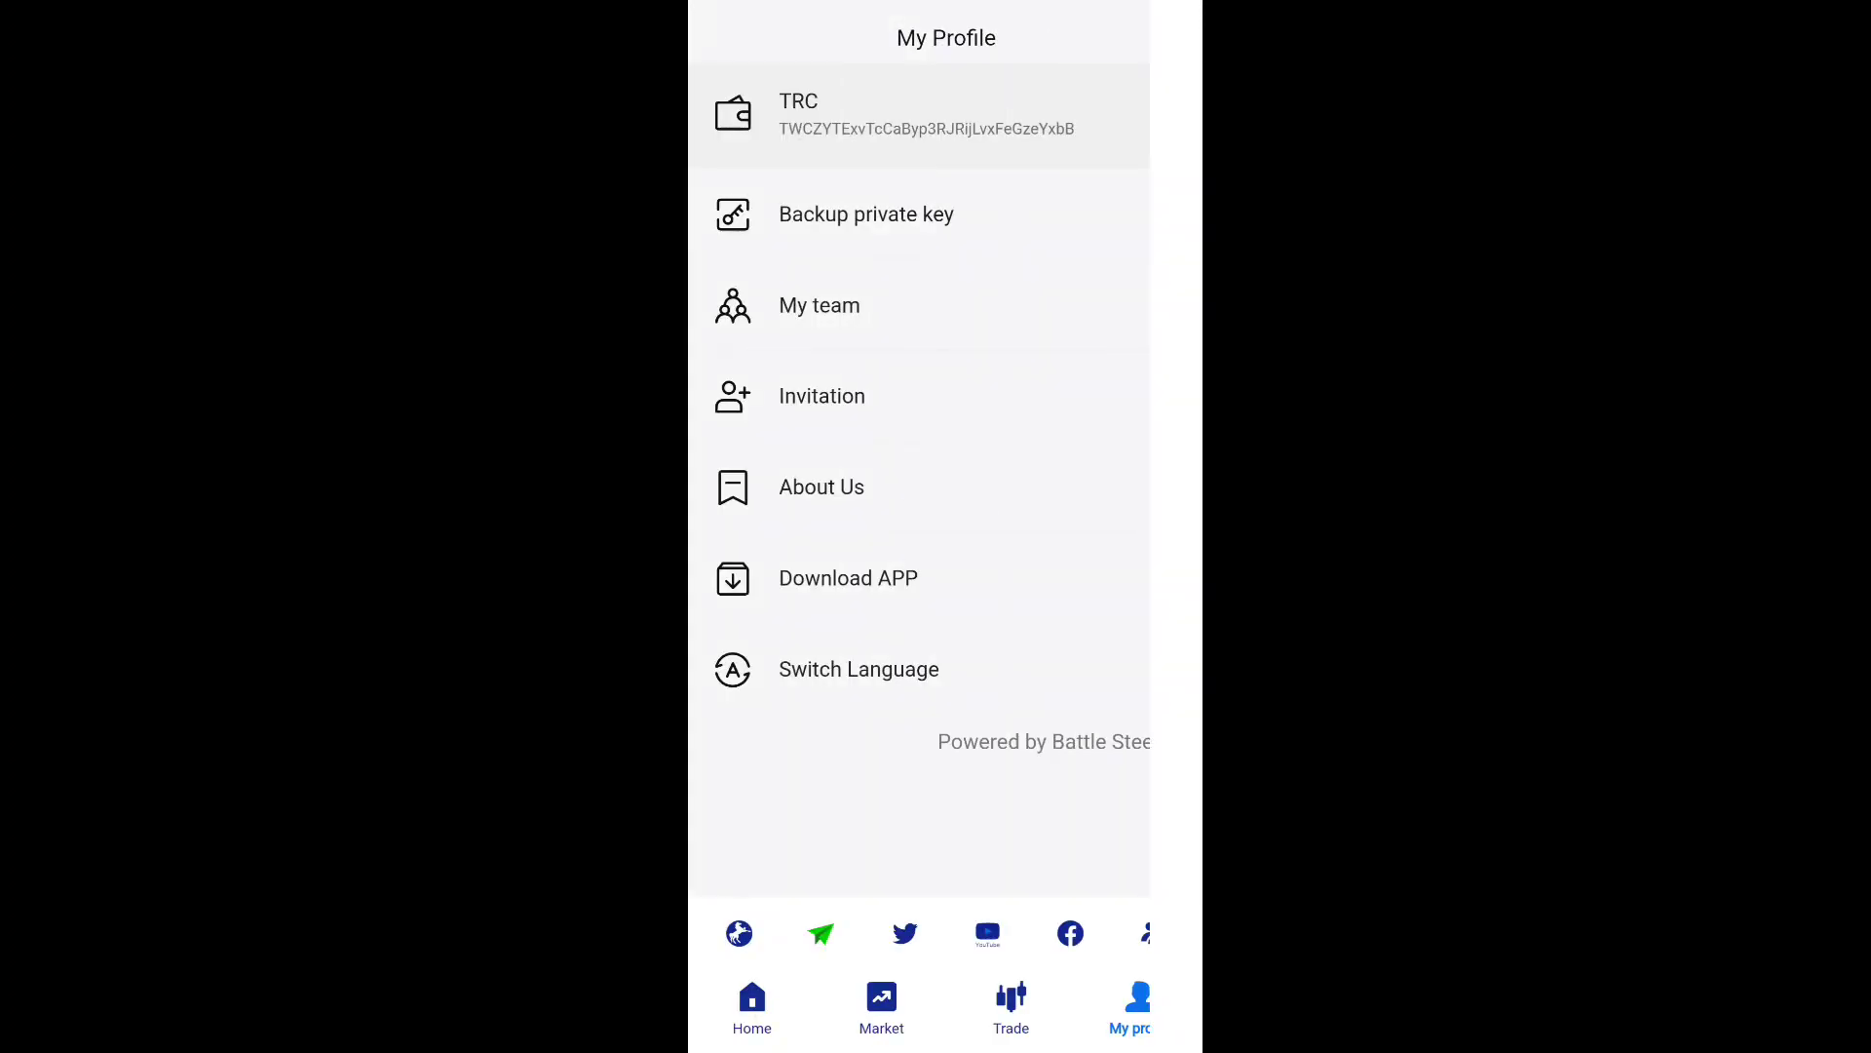
{"action": "left_click", "coordinate": [821, 396]}
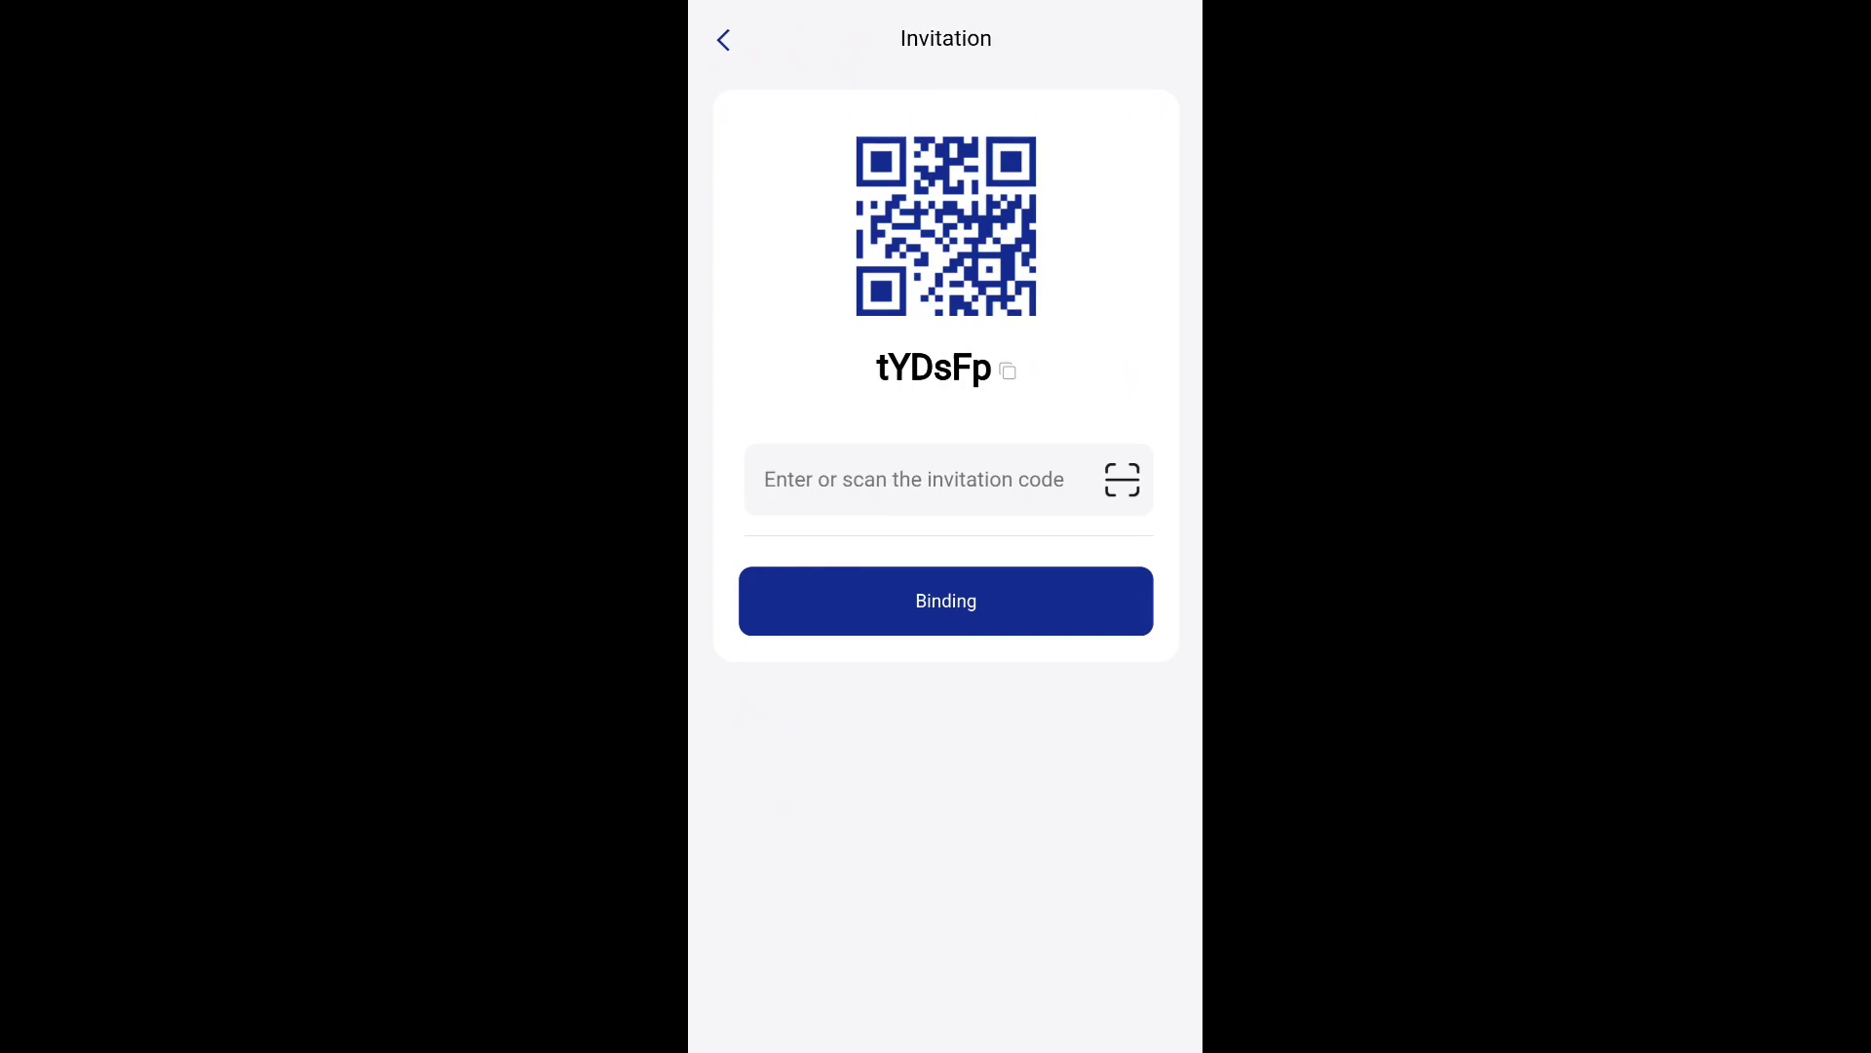
{"action": "left_click", "coordinate": [1008, 370]}
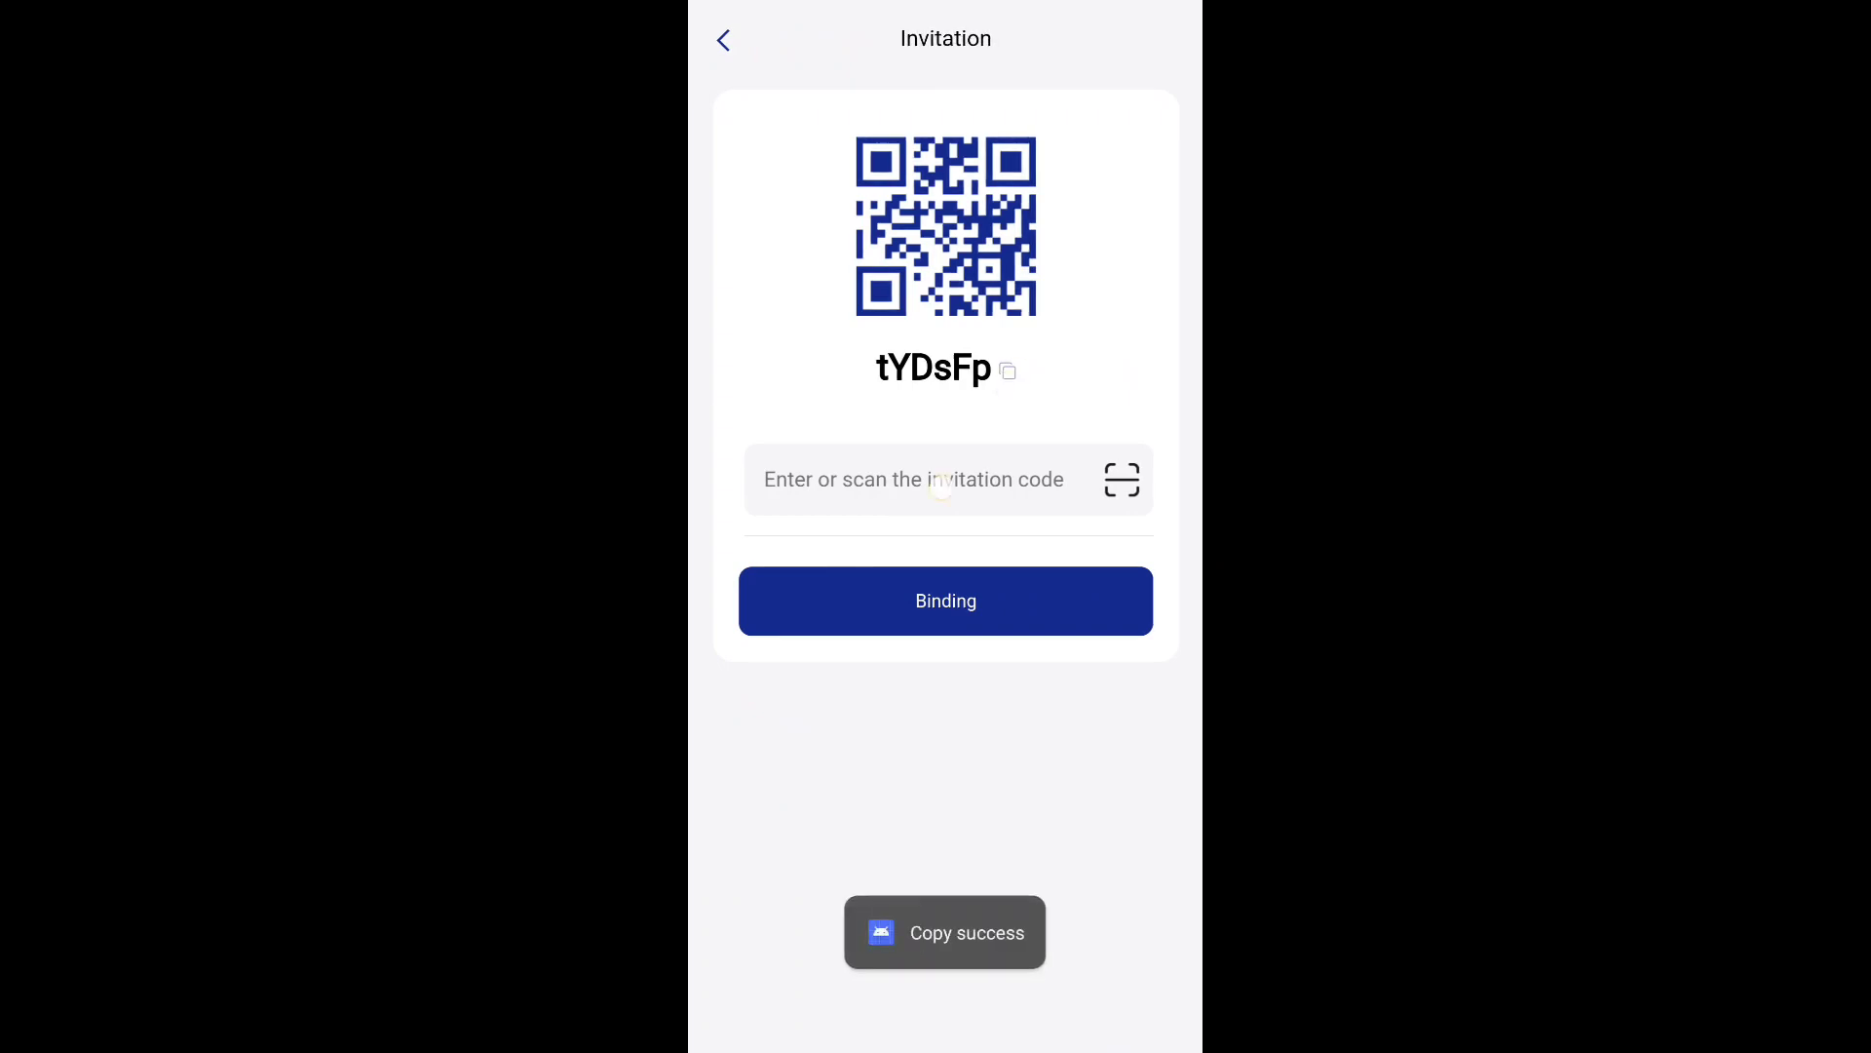
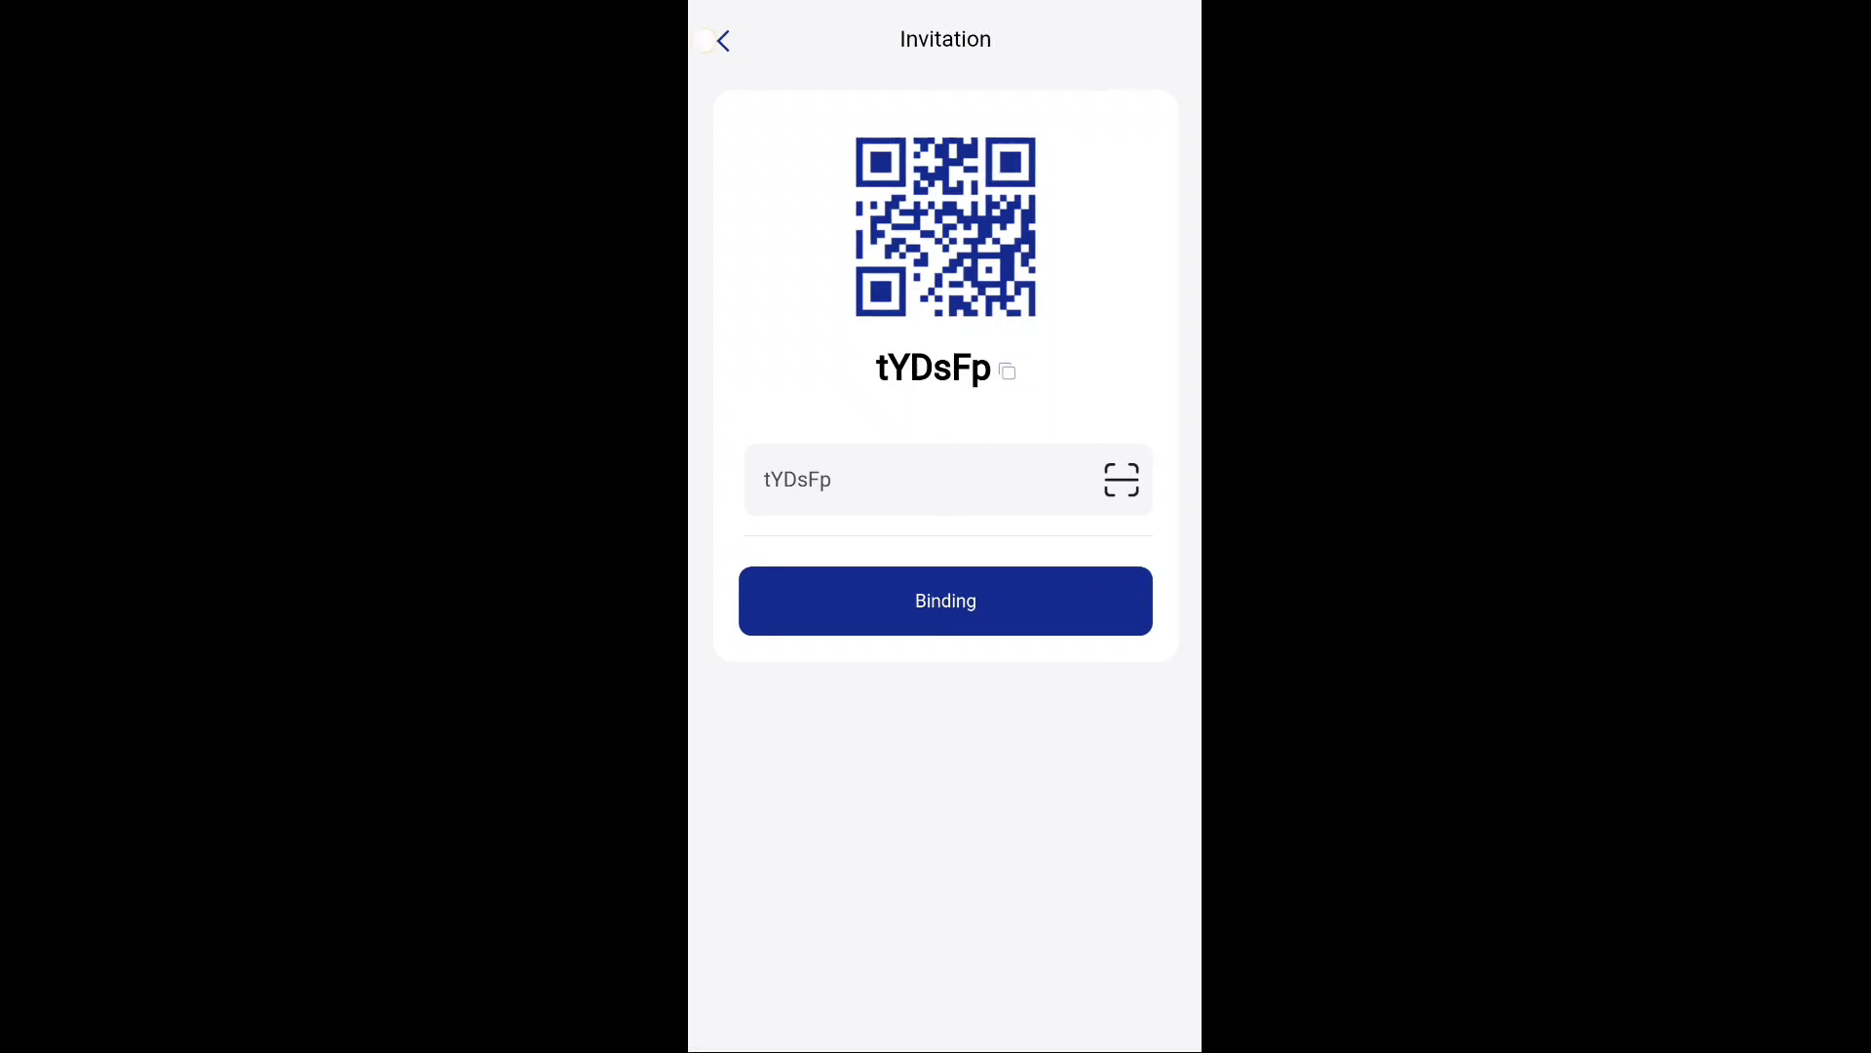
{"action": "left_click", "coordinate": [721, 41]}
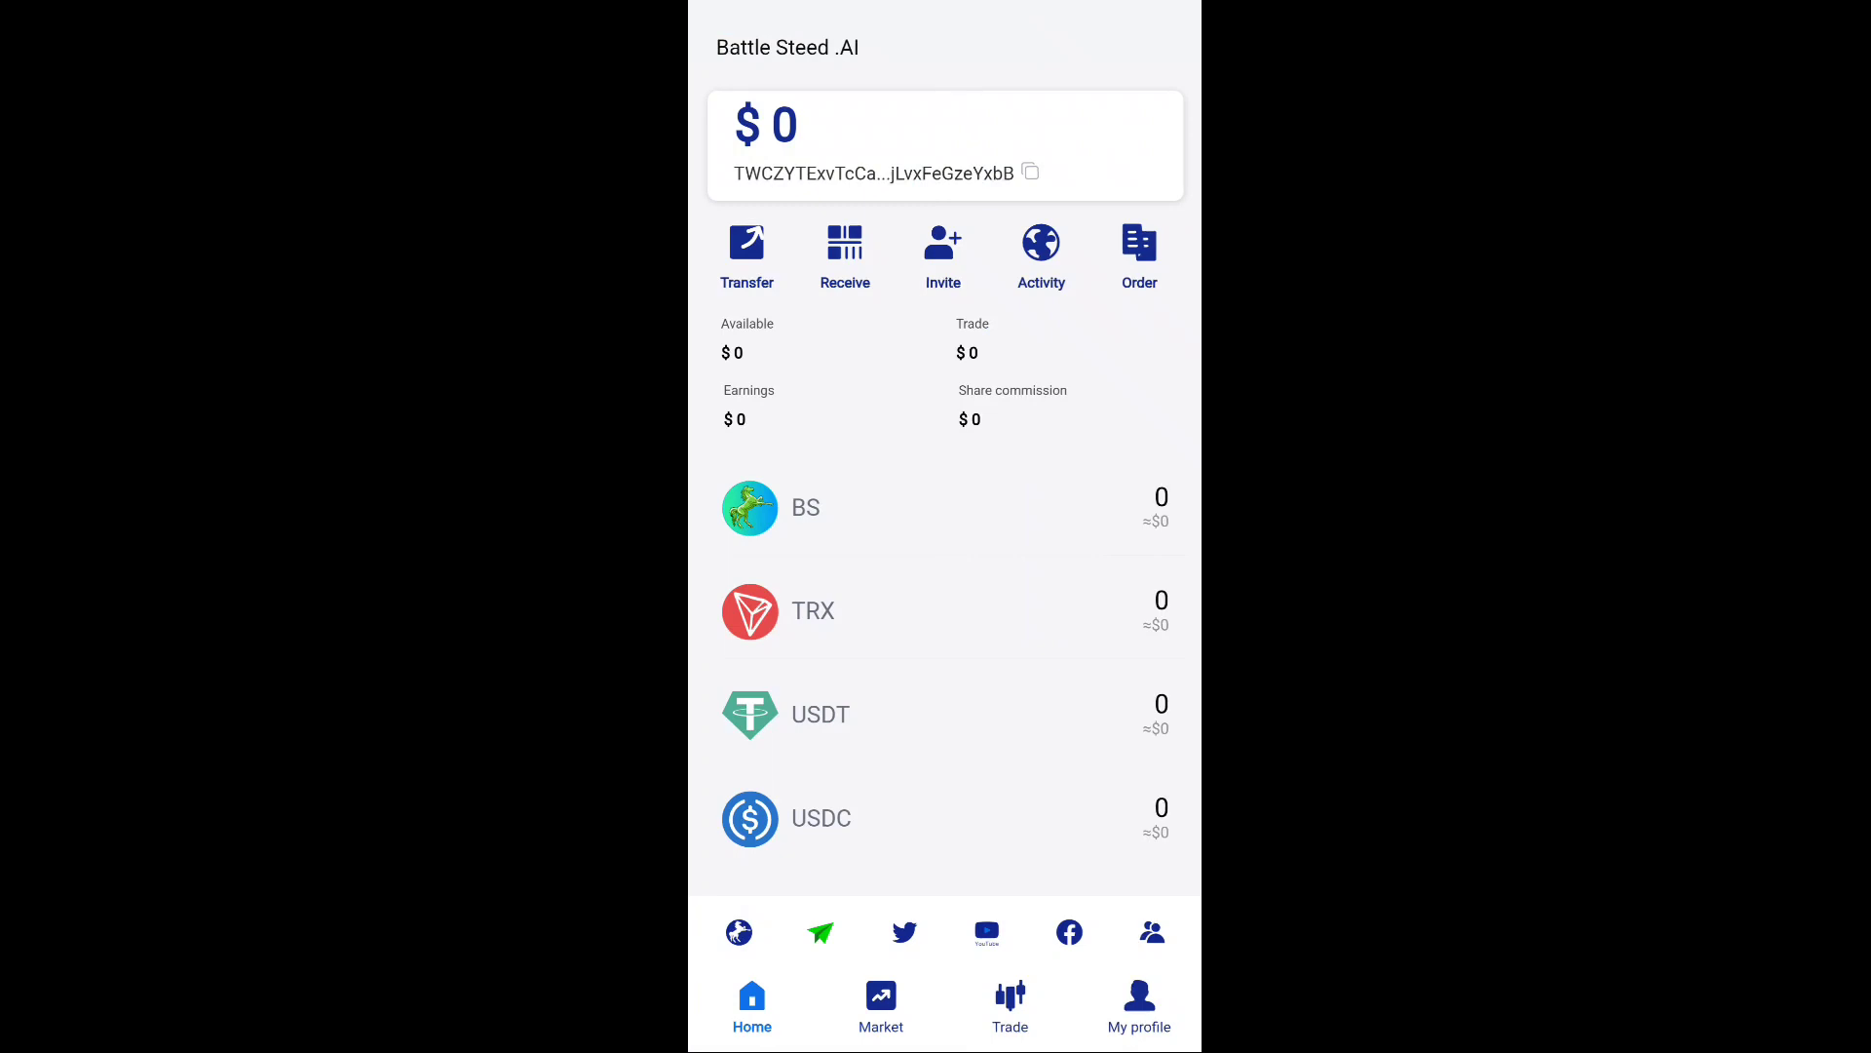
{"action": "left_click", "coordinate": [747, 244]}
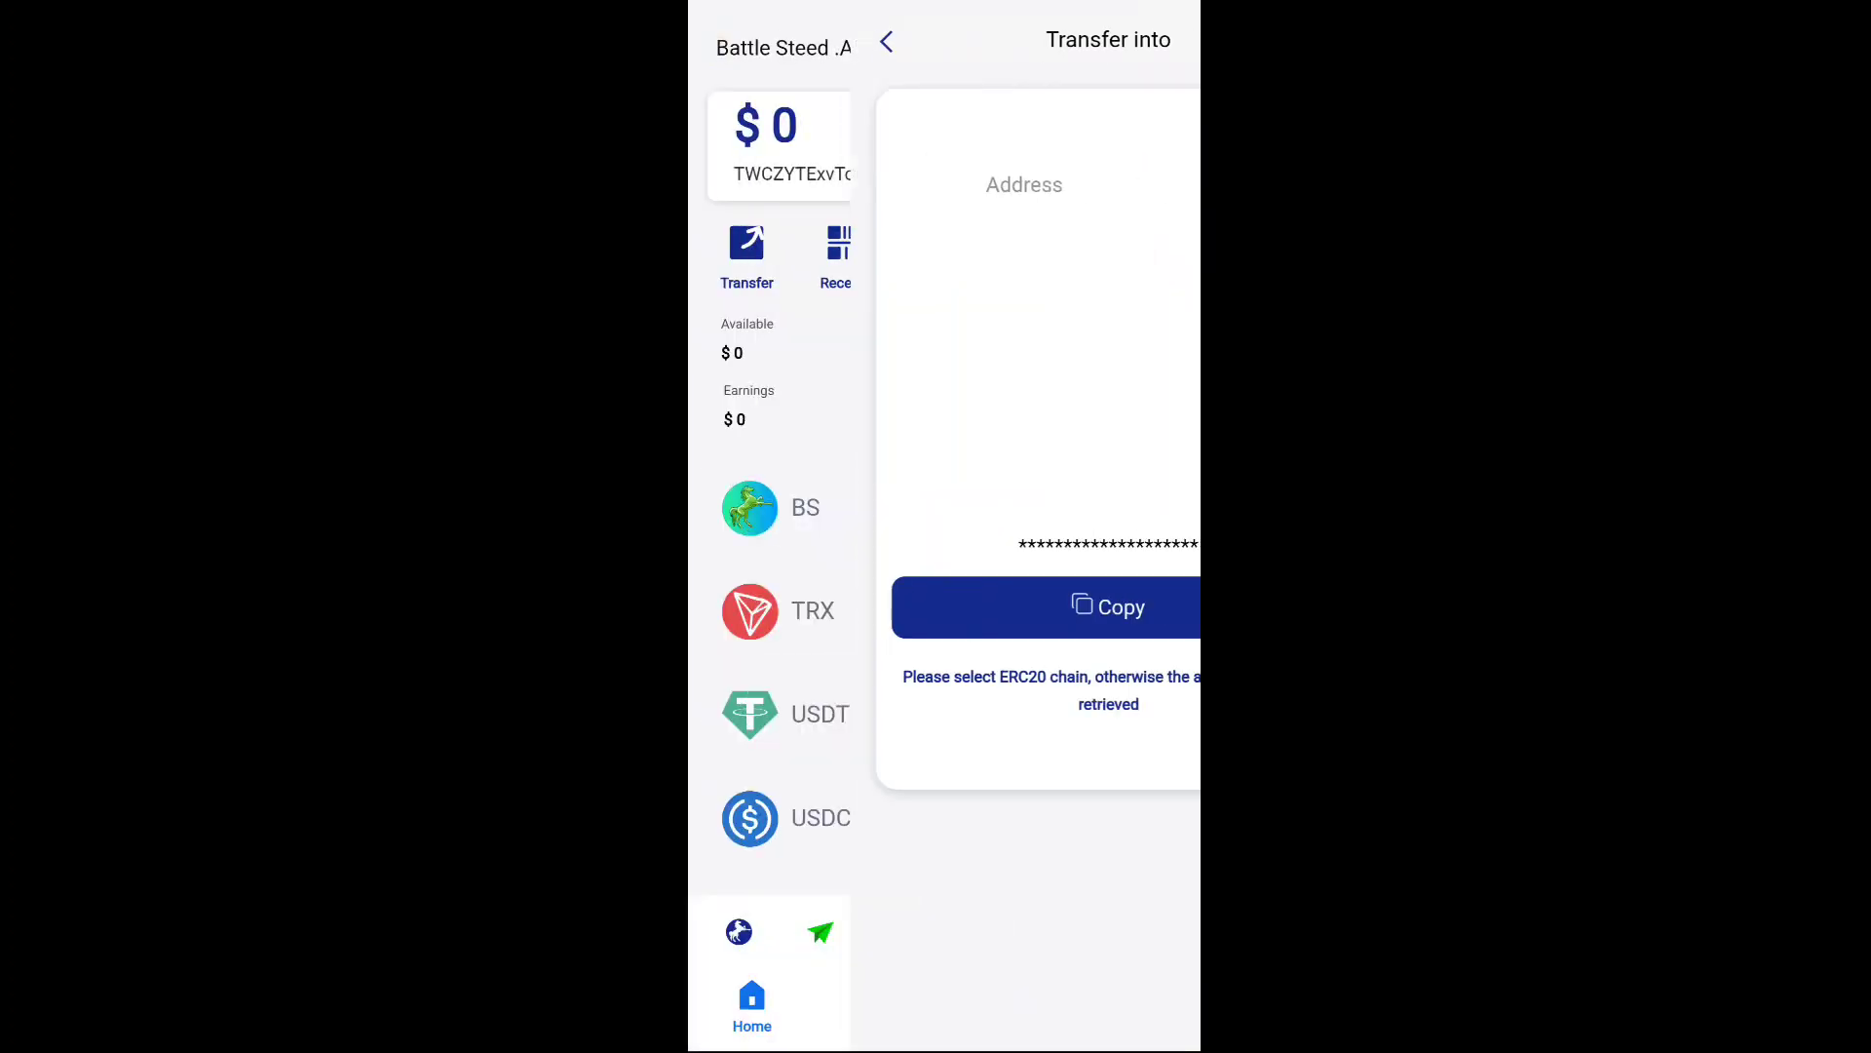
{"action": "left_click", "coordinate": [885, 41]}
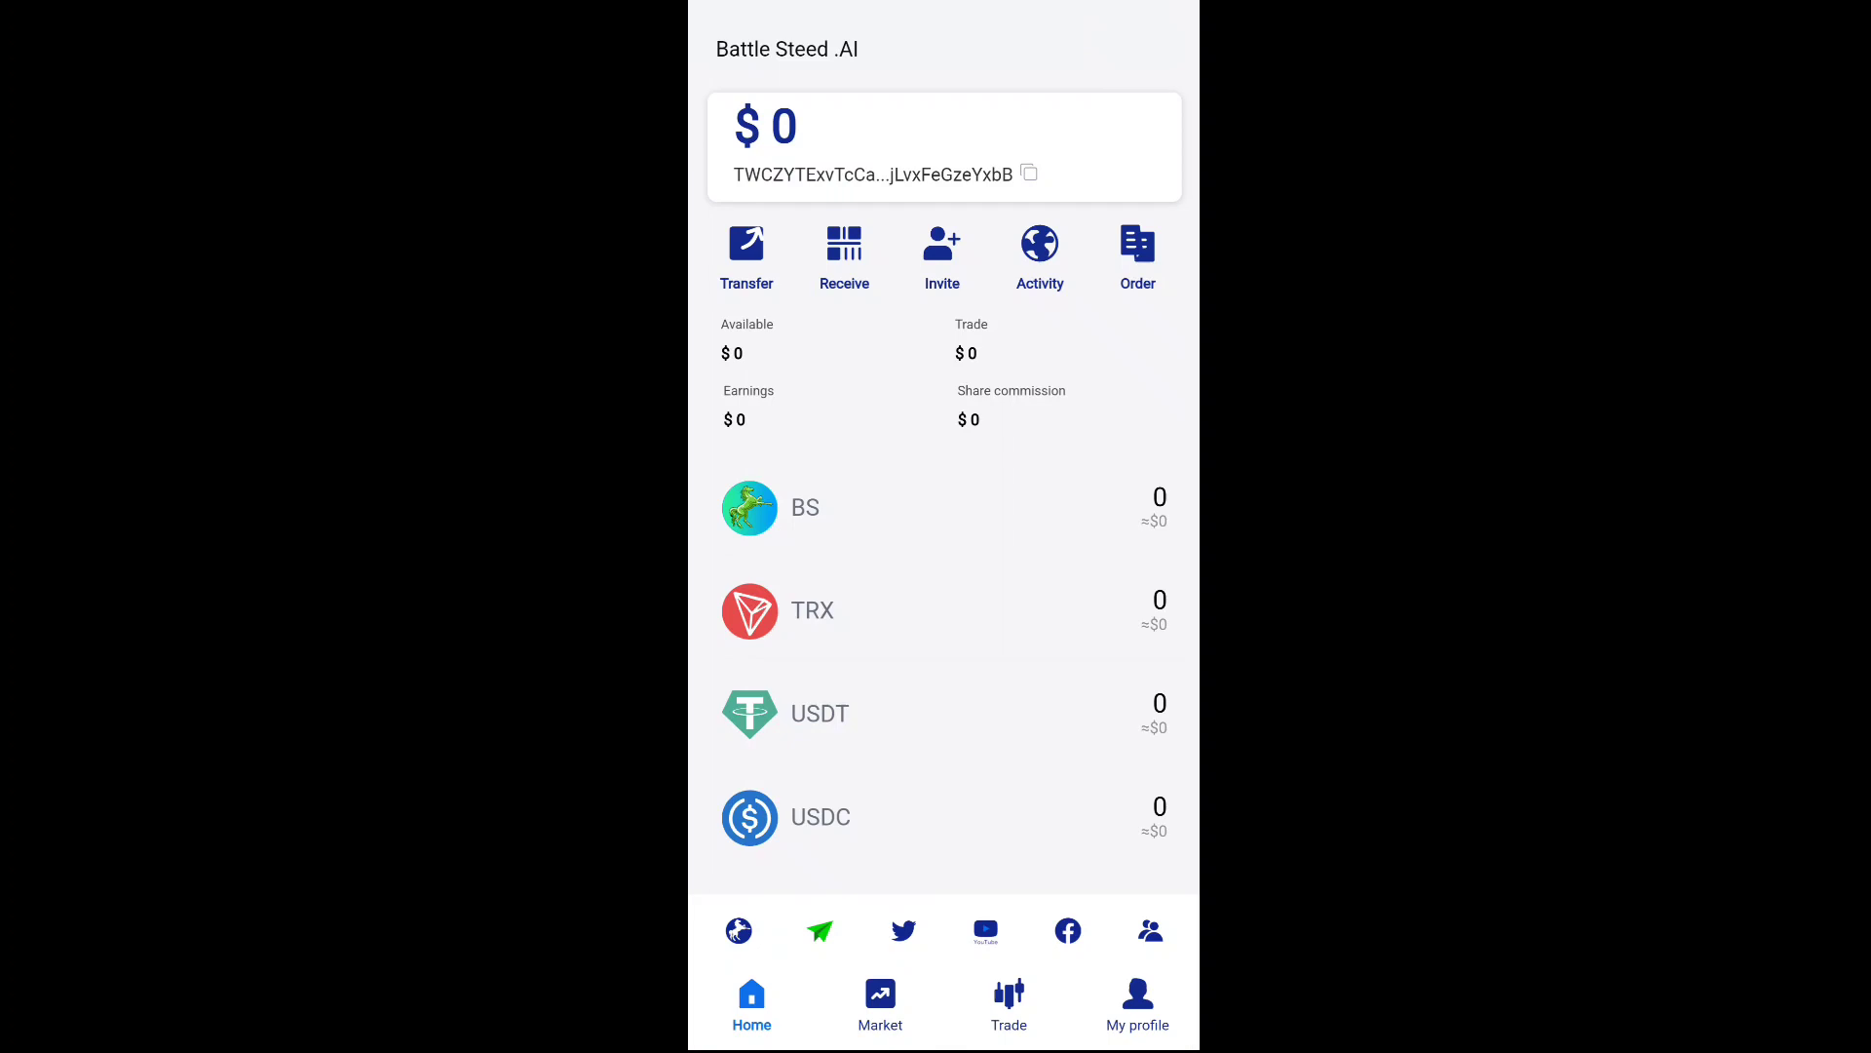
{"action": "scroll", "scroll_direction": "down", "scroll_amount": 3}
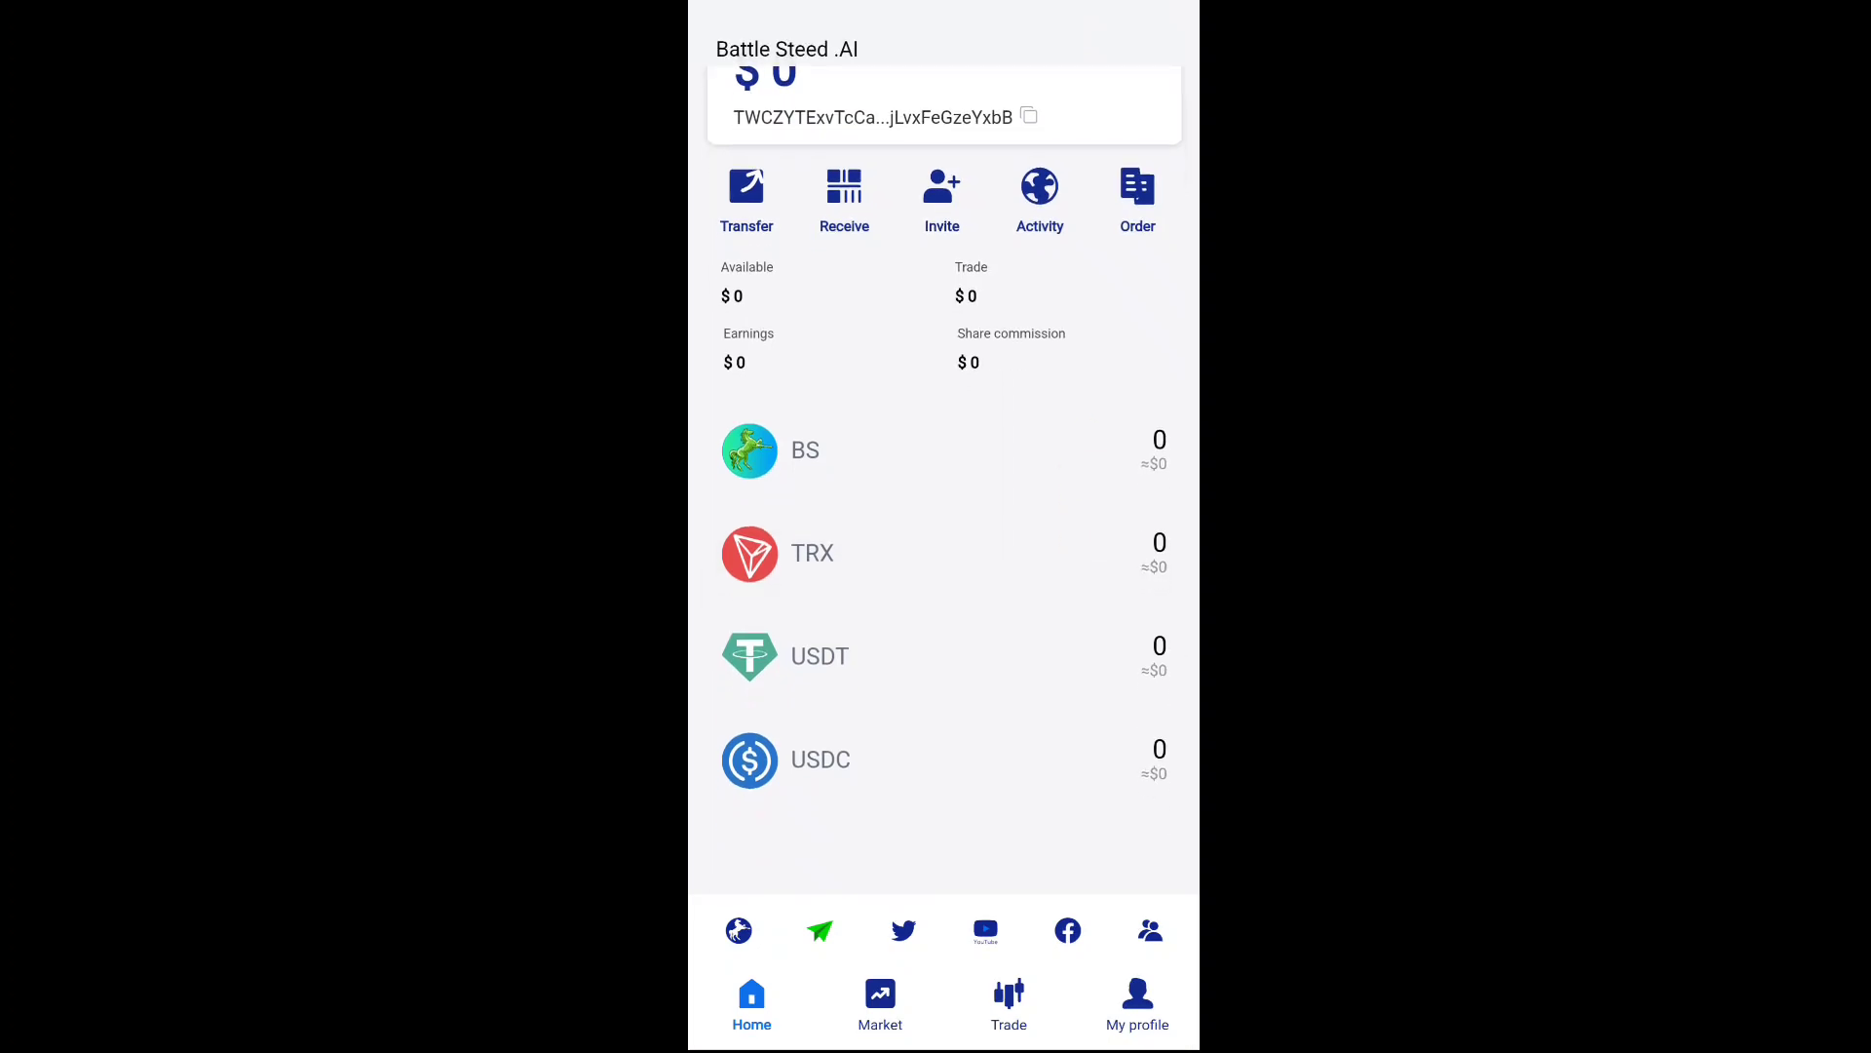